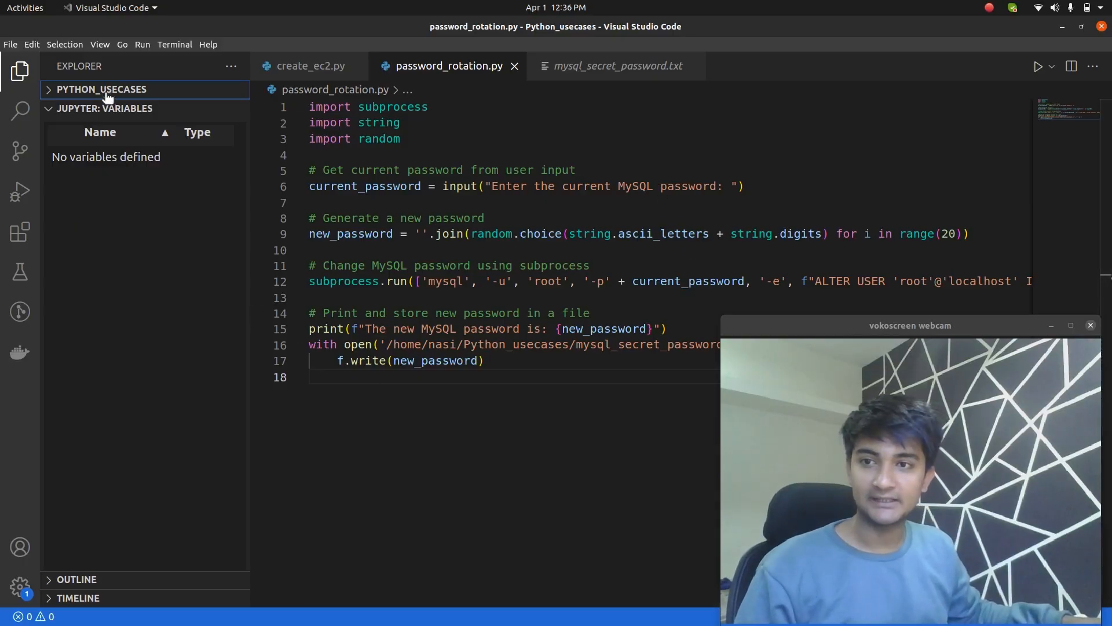
# Step: Expand the Python_usecases folder and bring up password_rotation.py
pyautogui.click(102, 89)
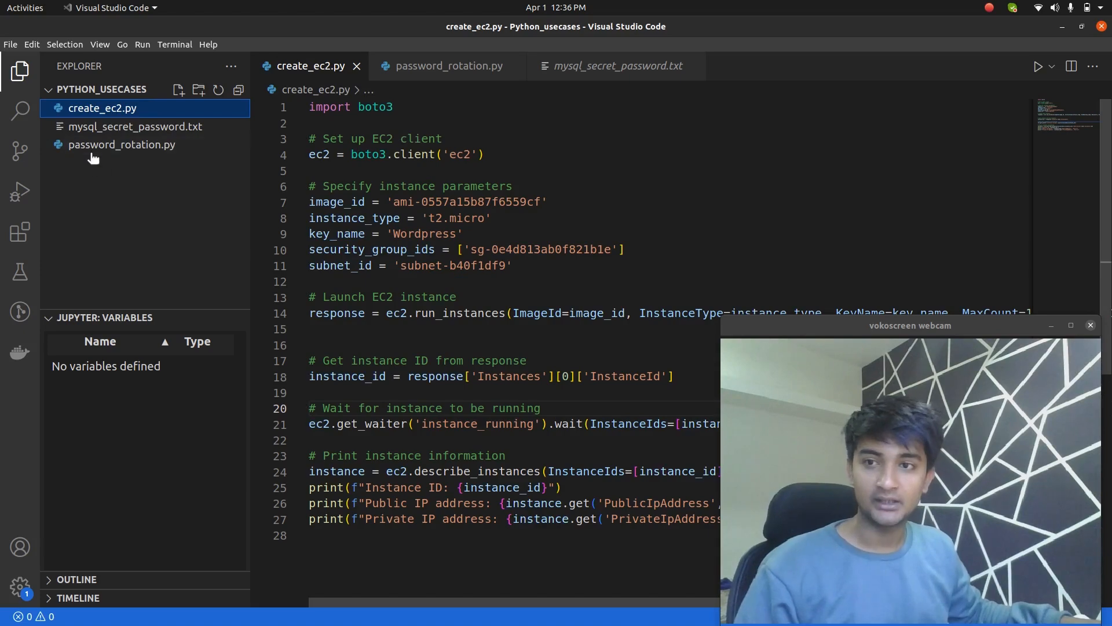
pyautogui.click(121, 144)
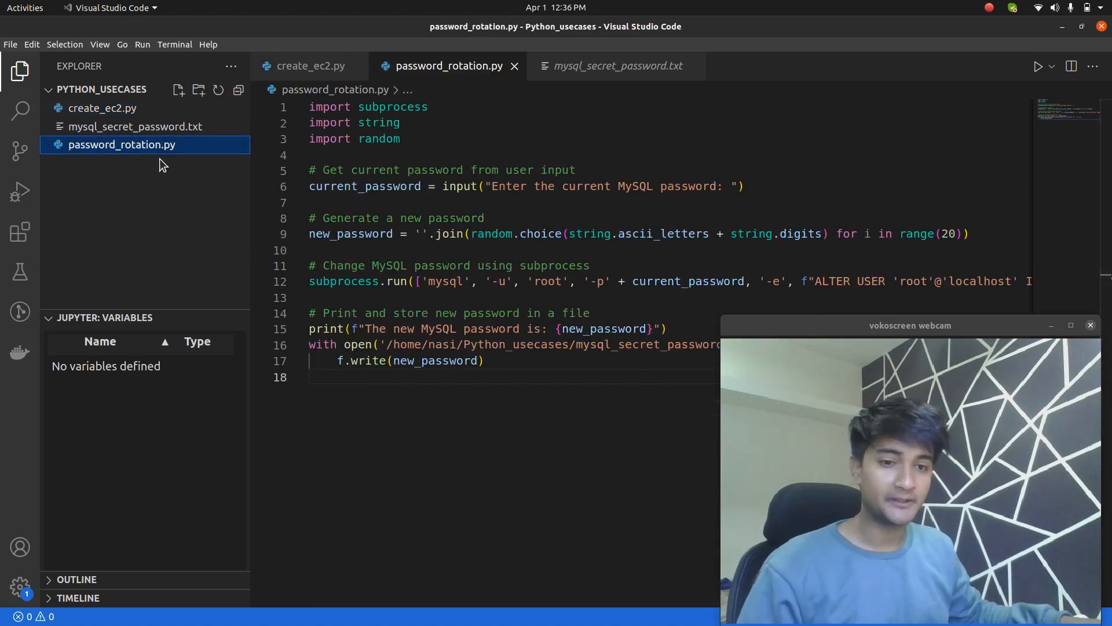
pyautogui.moveTo(641, 232)
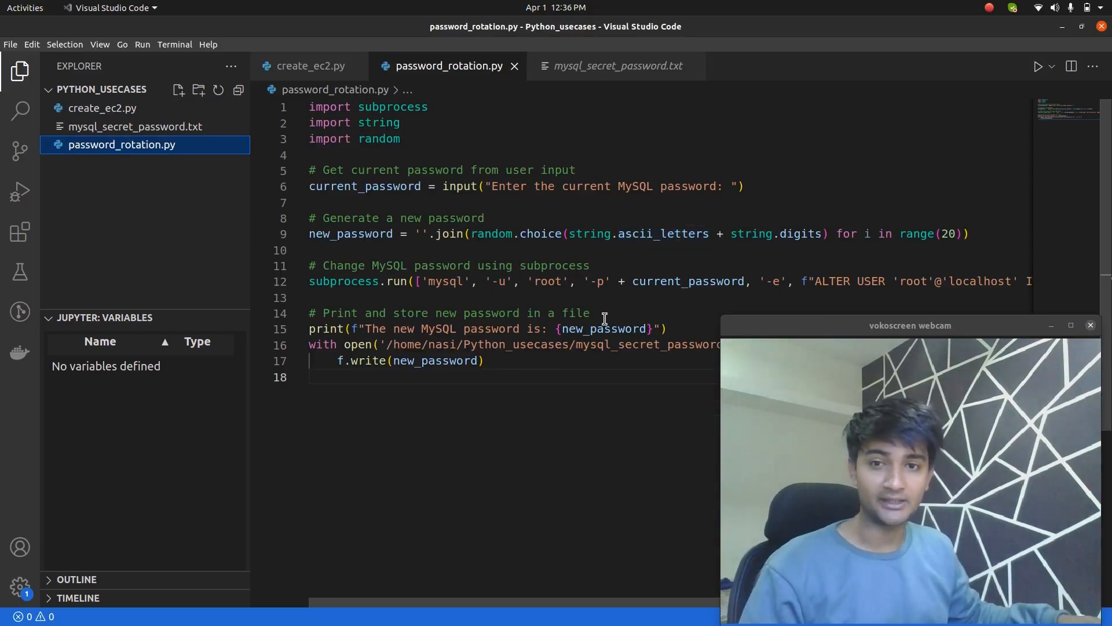
pyautogui.moveTo(606, 327)
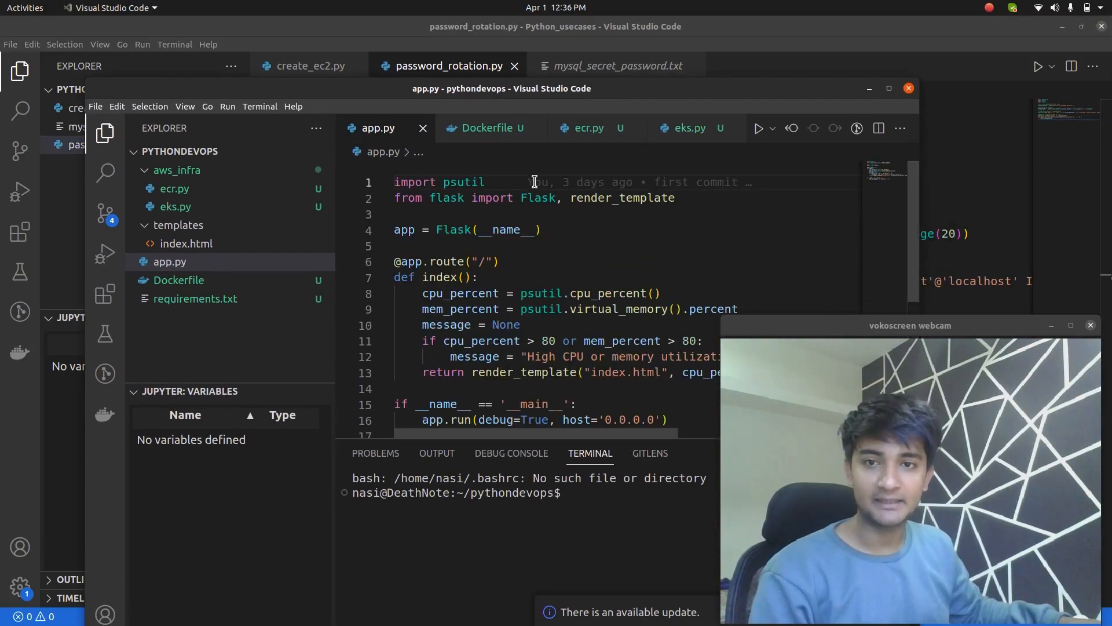
pyautogui.moveTo(461, 181)
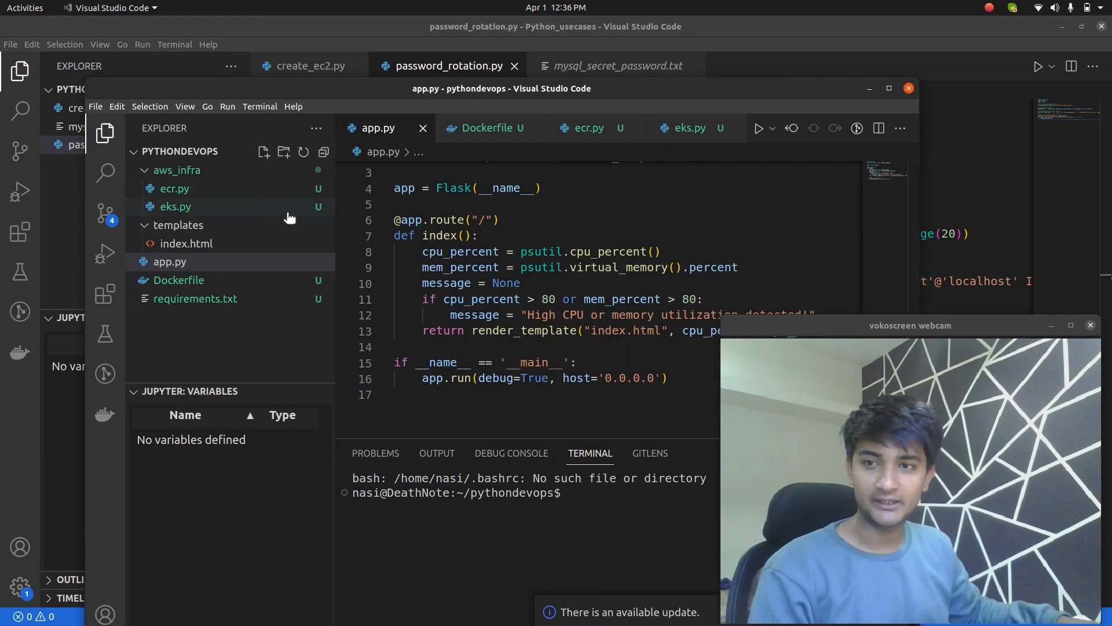
pyautogui.moveTo(178, 279)
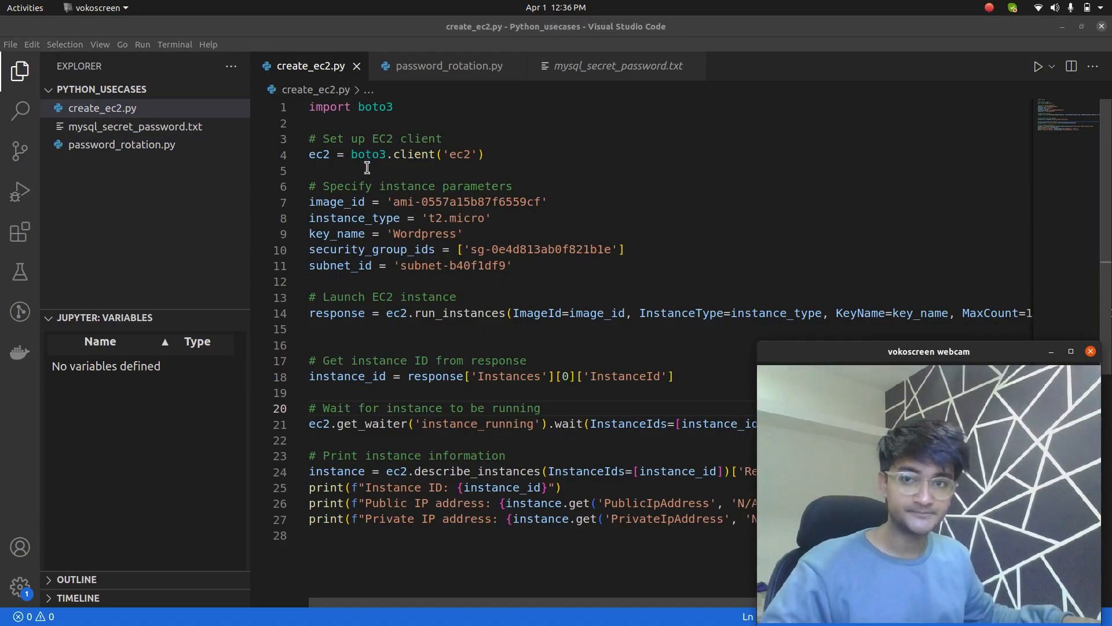
pyautogui.moveTo(509, 134)
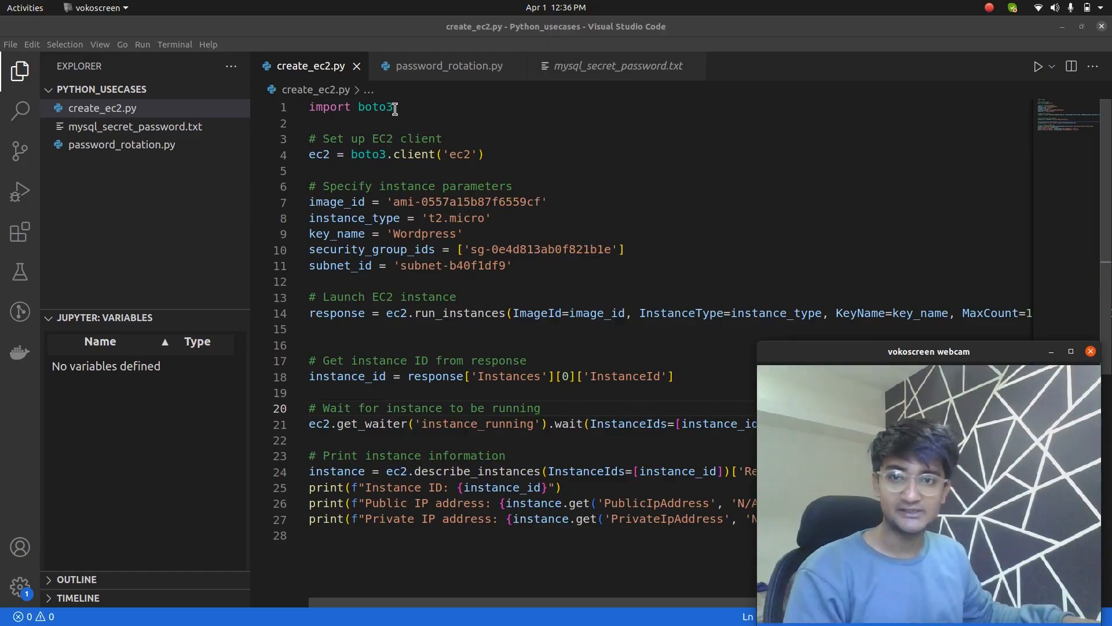
# Step: Highlight the boto3 module name in the EC2 script's import line
pyautogui.doubleClick(374, 107)
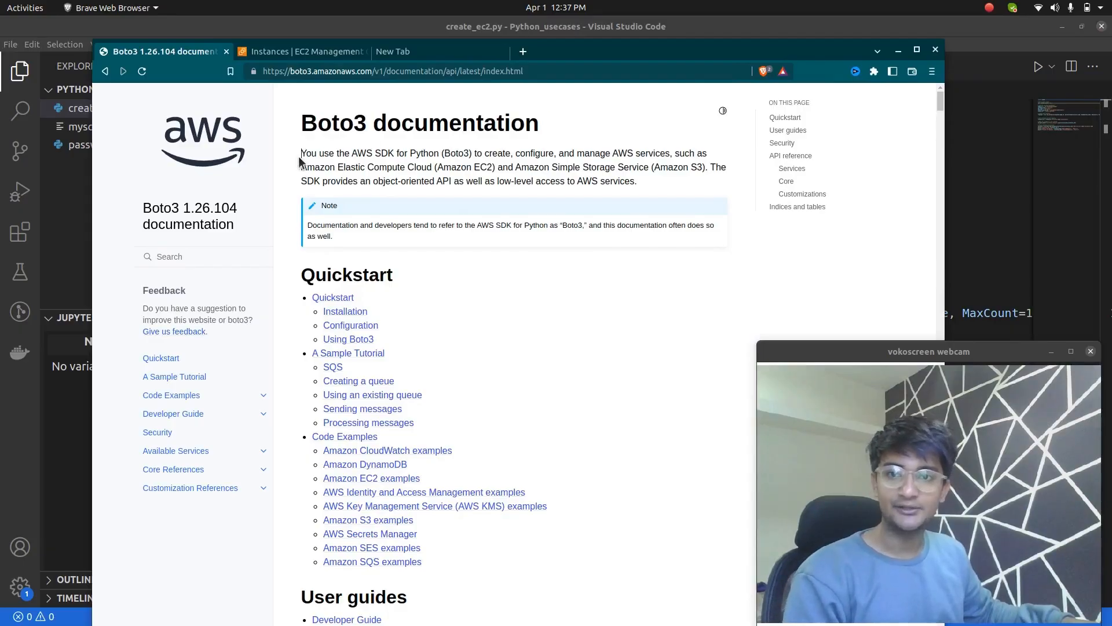
# Step: Highlight the Boto3 intro sentence about managing AWS services from Python
pyautogui.moveTo(301, 153); pyautogui.dragTo(441, 153)
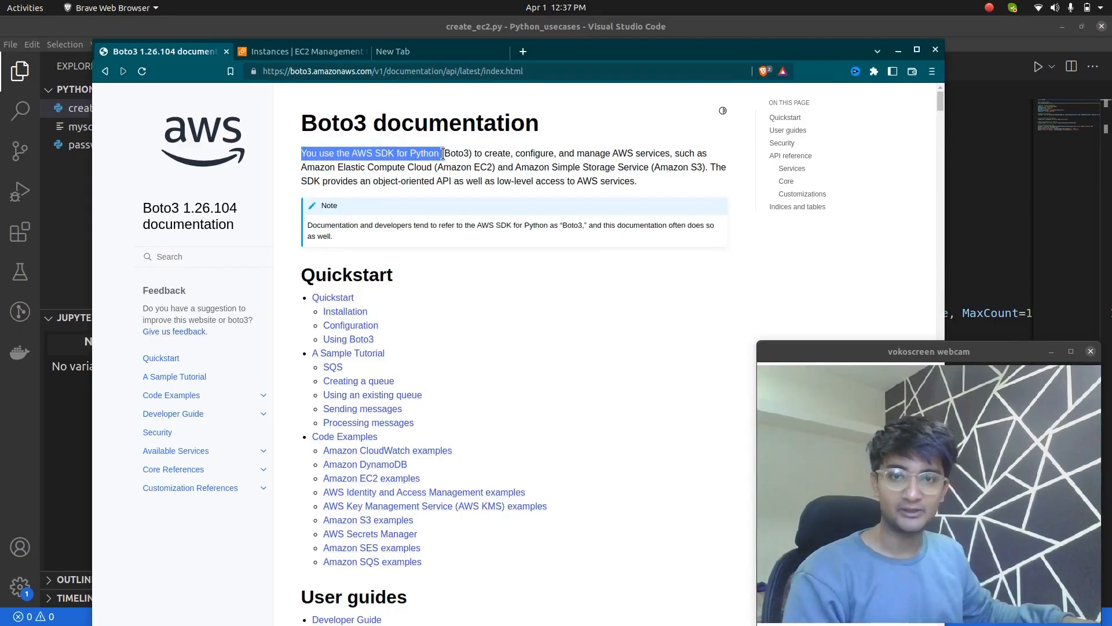
pyautogui.click(692, 149)
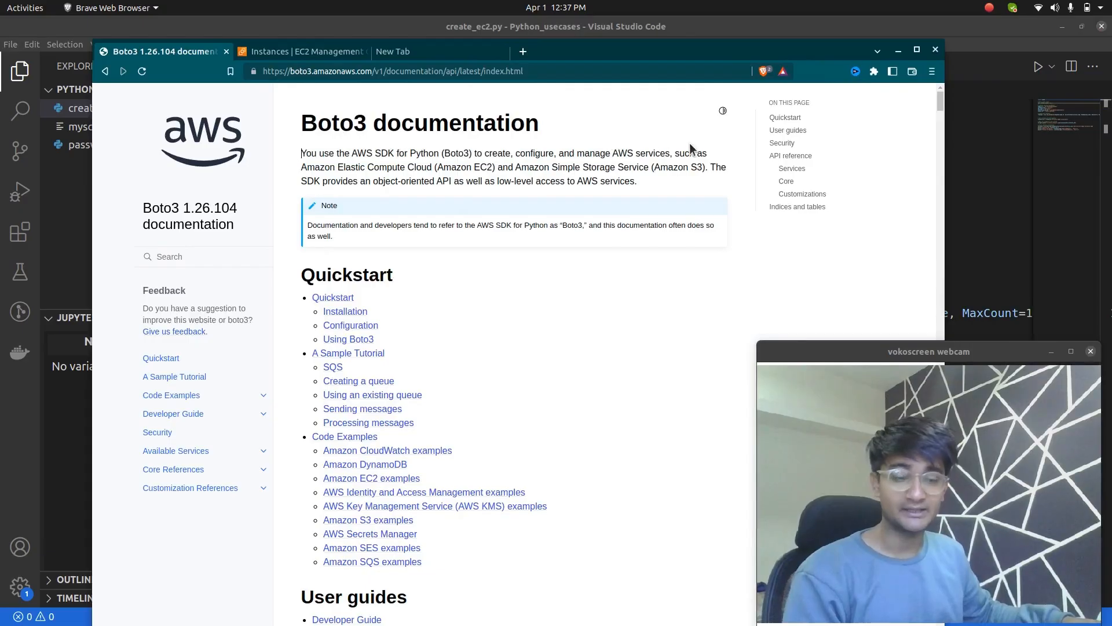
pyautogui.moveTo(301, 153); pyautogui.dragTo(670, 153)
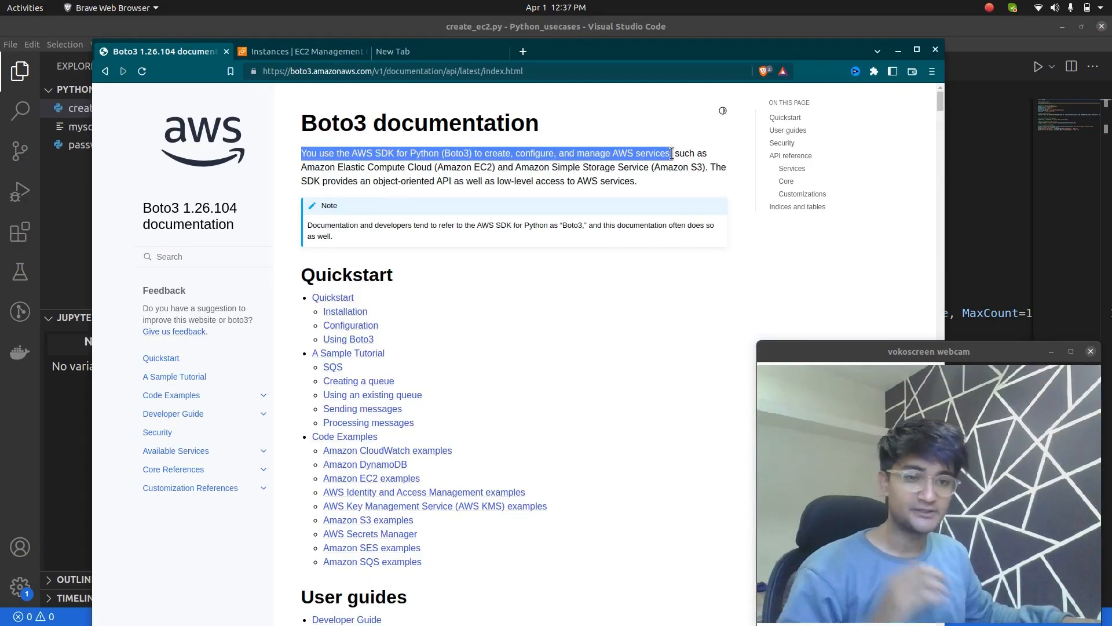
pyautogui.moveTo(672, 163)
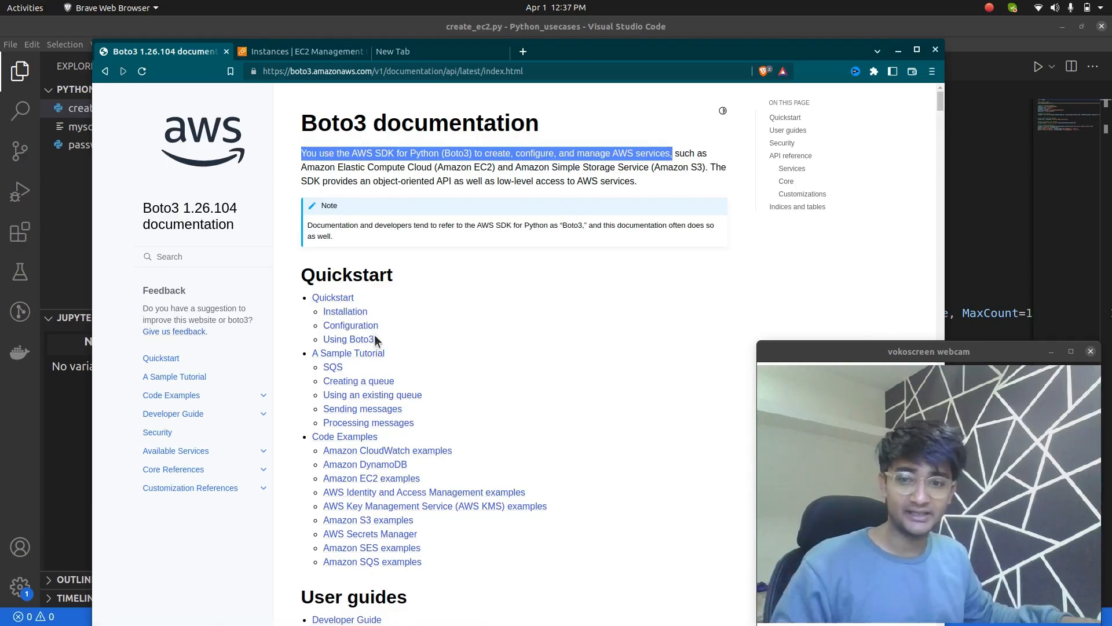
pyautogui.moveTo(372, 491)
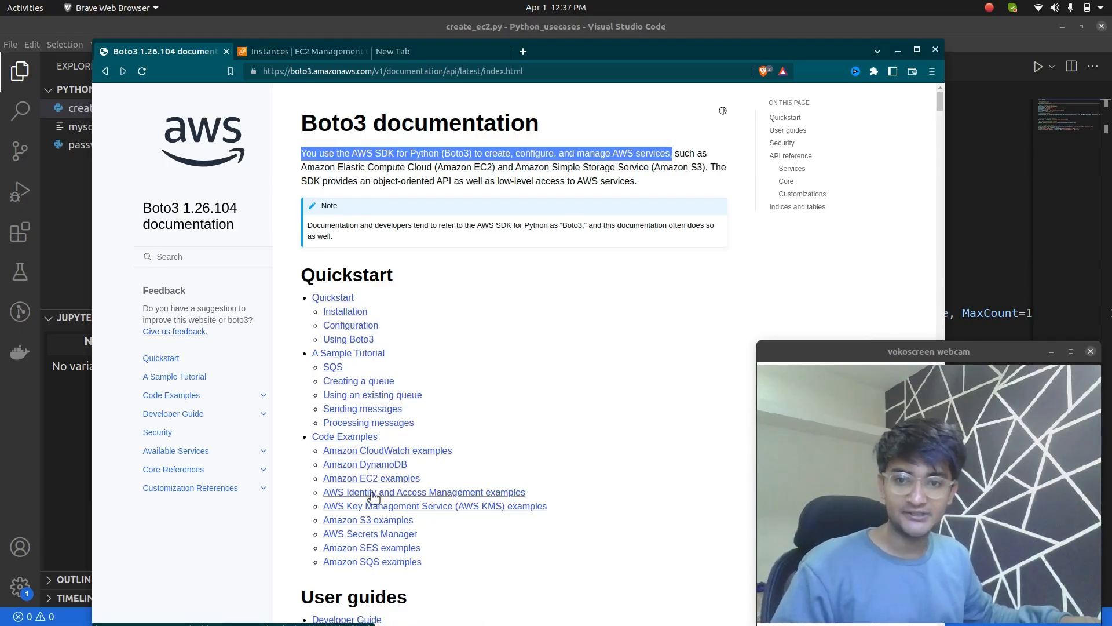
# Step: Browse the Amazon S3 code examples and highlight the bucket-creation snippet
pyautogui.click(367, 519)
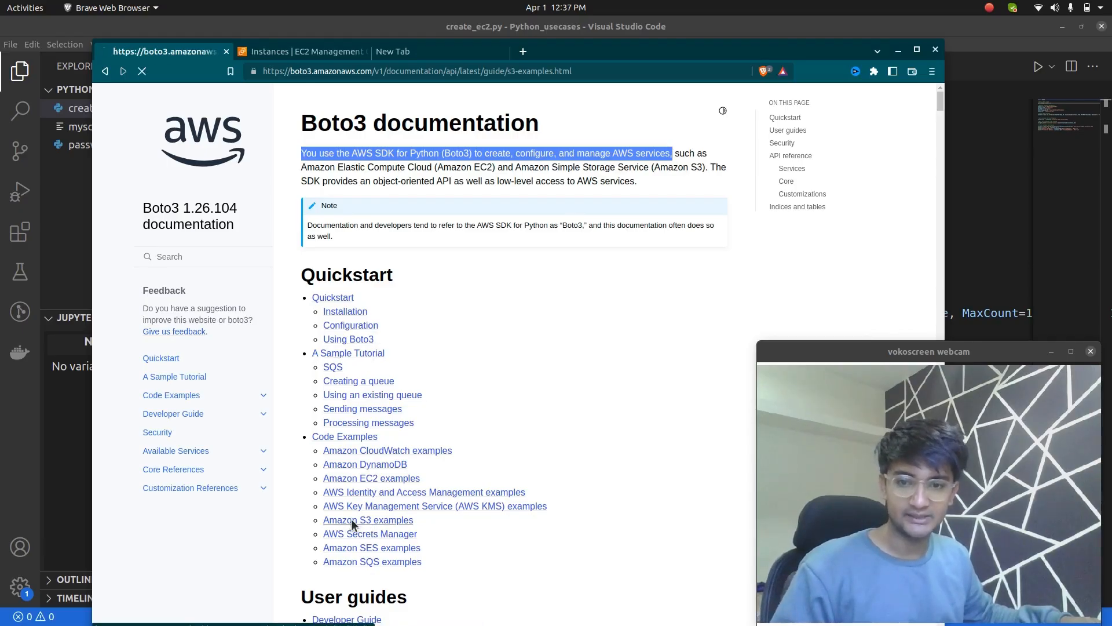
pyautogui.click(369, 519)
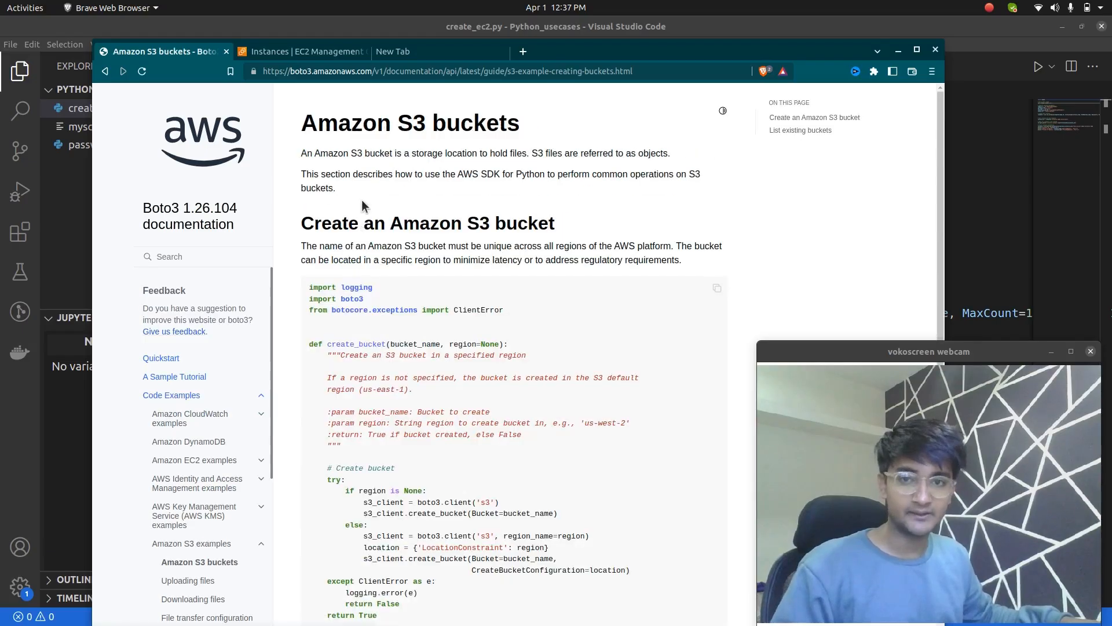
pyautogui.moveTo(309, 287); pyautogui.dragTo(426, 449)
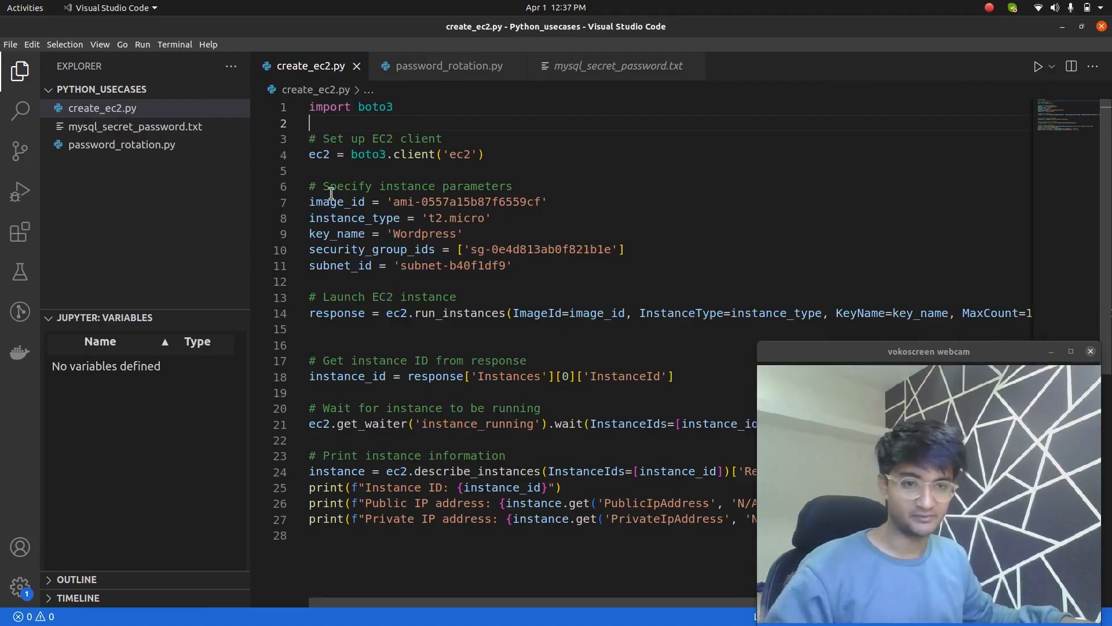
# Step: Review the EC2 launch code and start a new integrated terminal session
pyautogui.moveTo(395, 233); pyautogui.dragTo(511, 265)
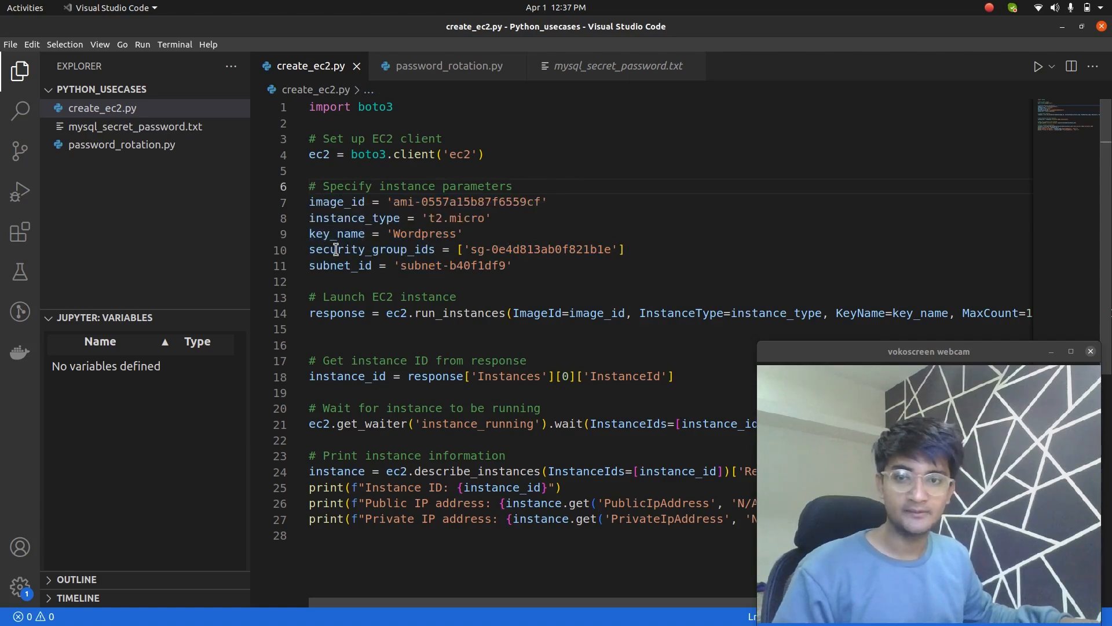
pyautogui.moveTo(429, 186)
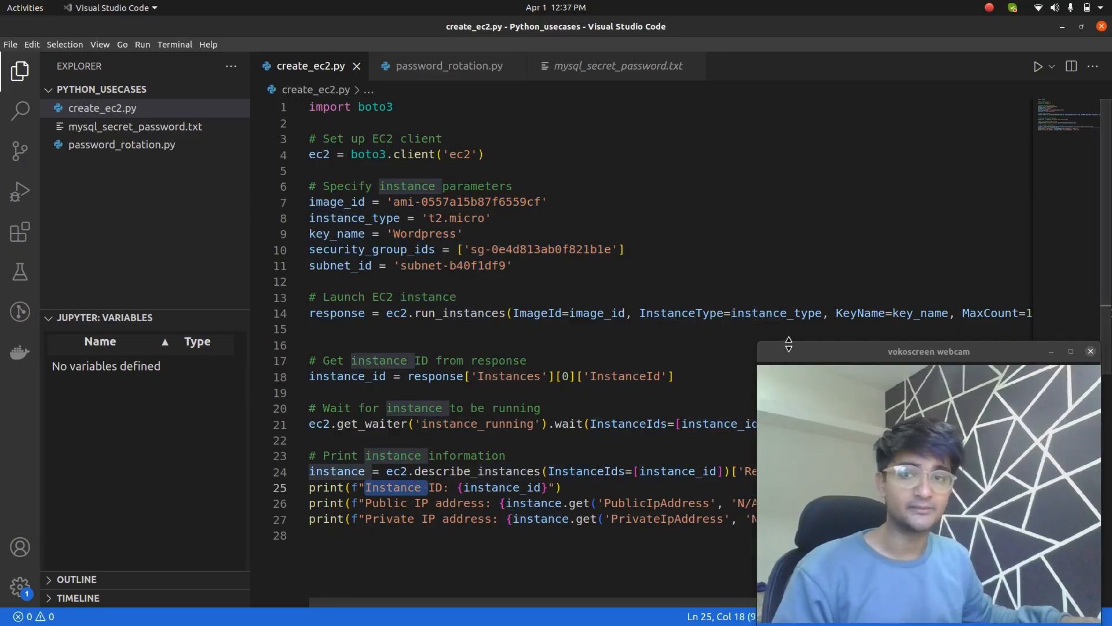
pyautogui.click(174, 44)
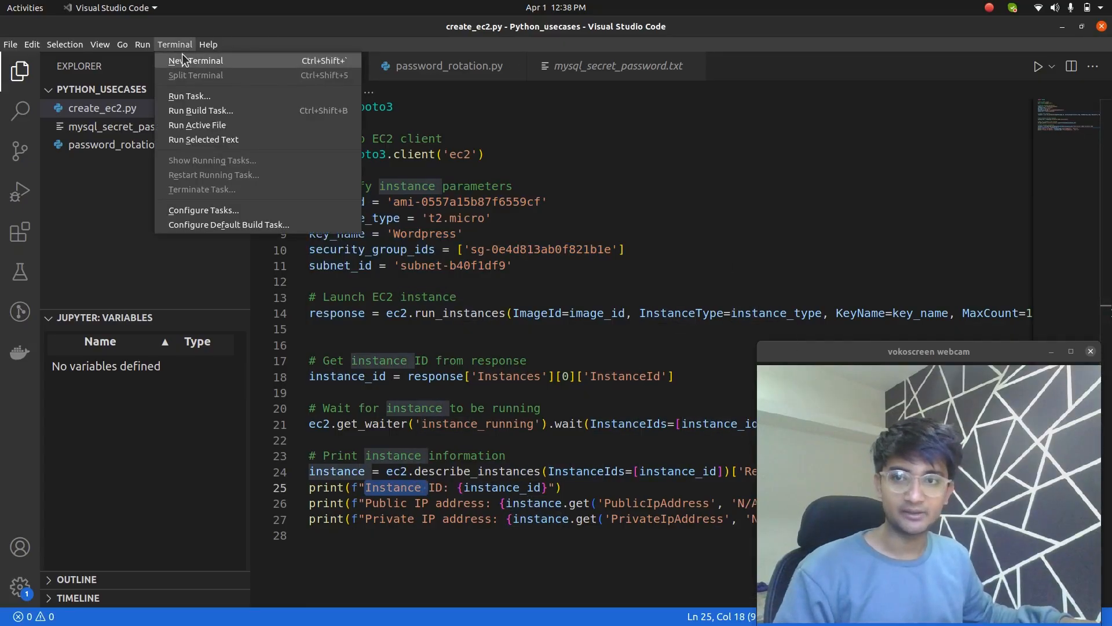
pyautogui.click(205, 60)
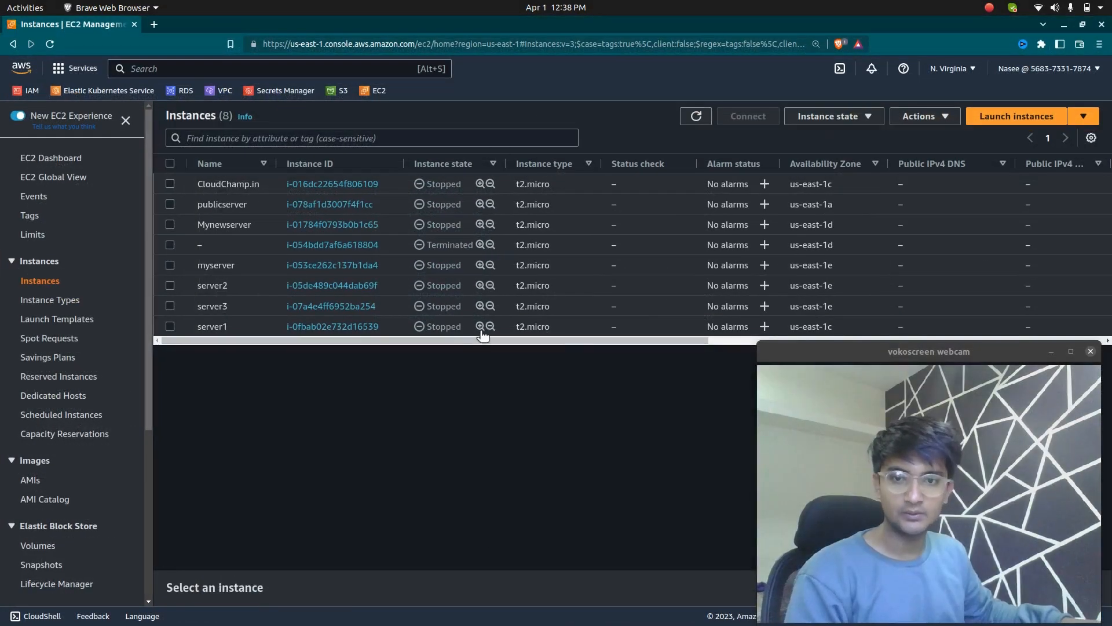
# Step: Refresh the EC2 Instances list and return to the code editor
pyautogui.click(695, 116)
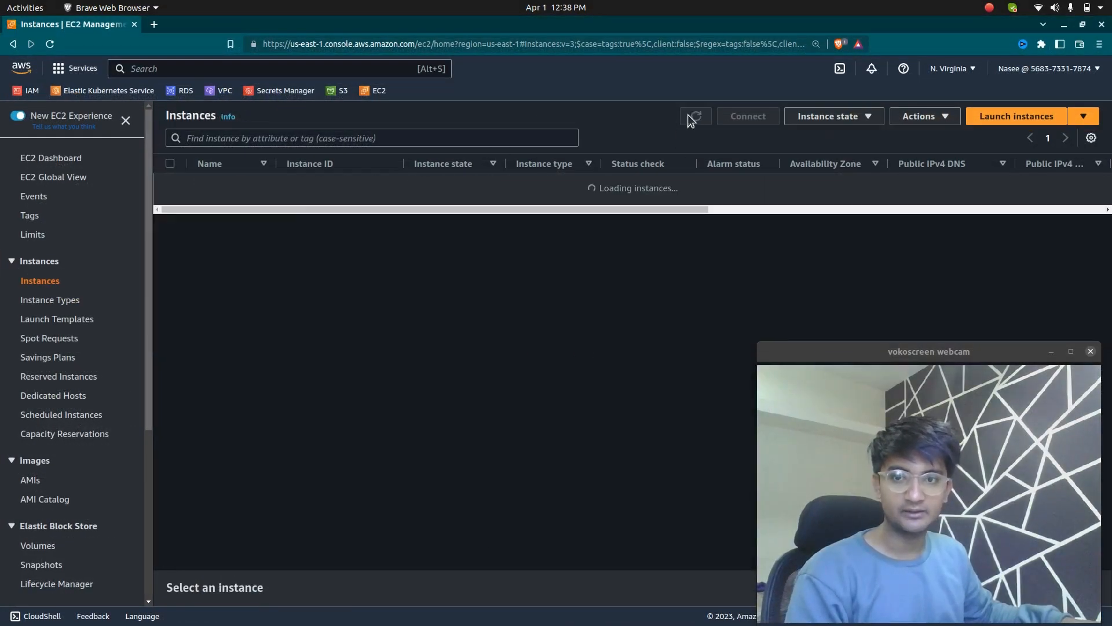
pyautogui.click(695, 116)
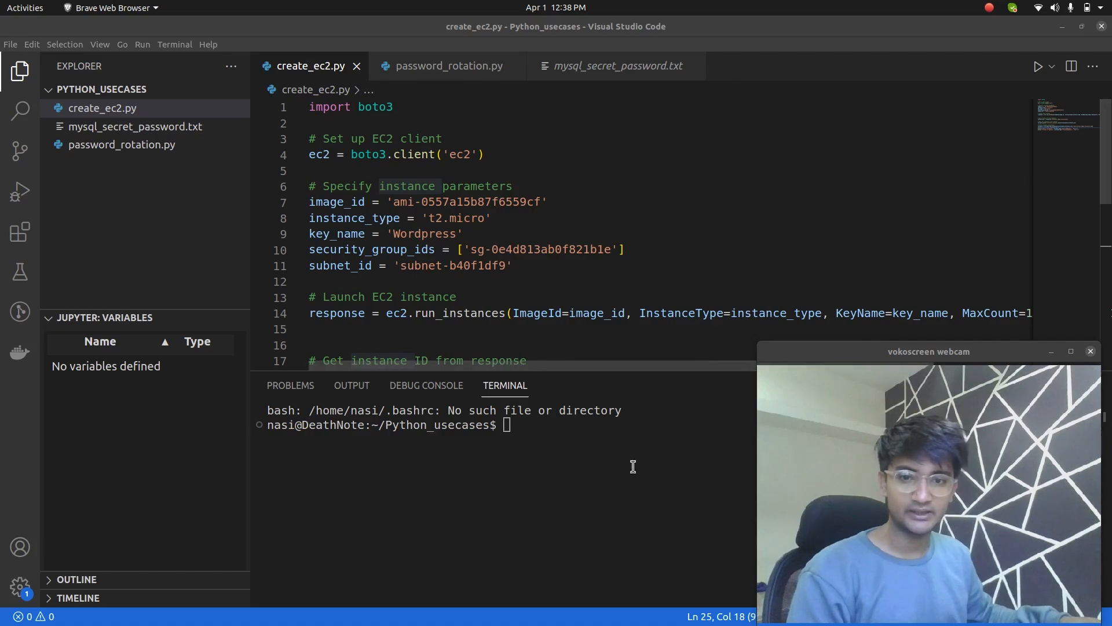
# Step: Run aws configure in the terminal, then clear the screen
pyautogui.write('pytho')
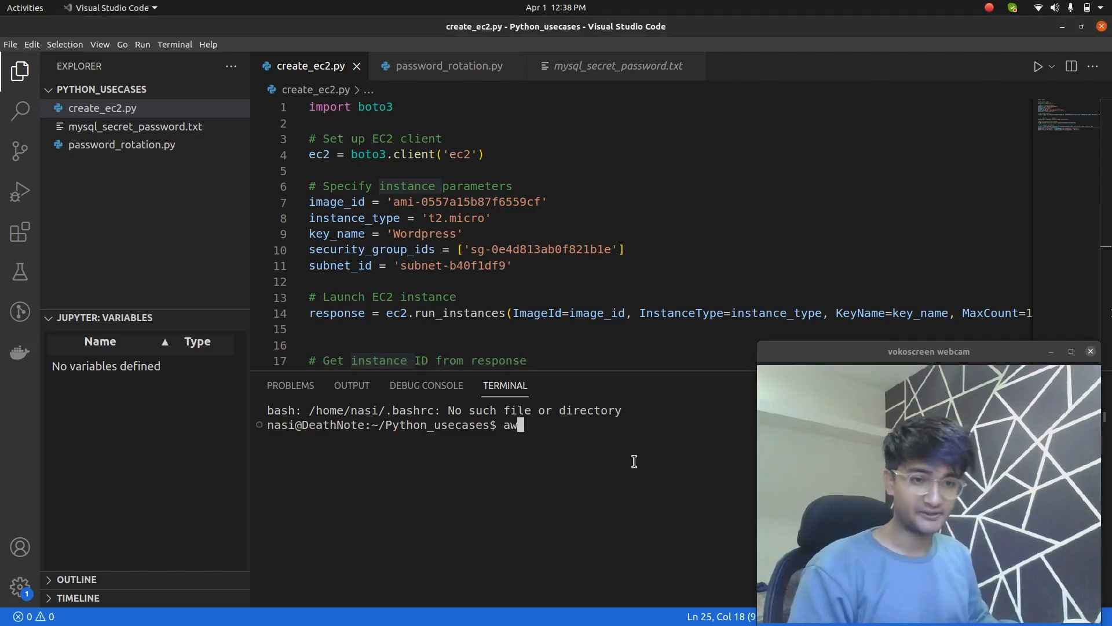
pyautogui.write('s conf')
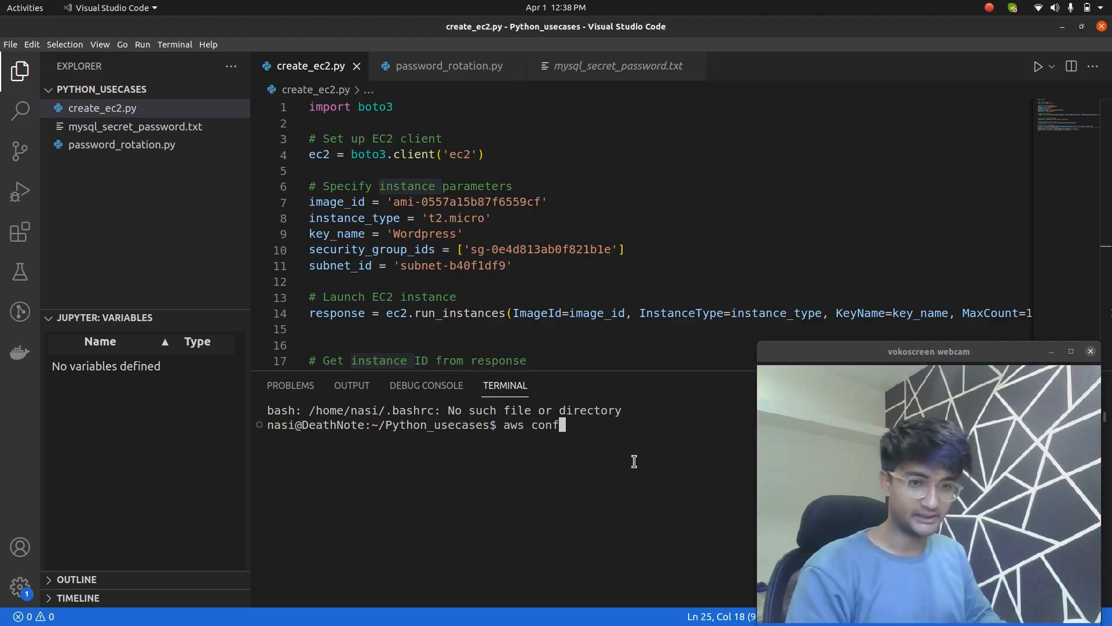
pyautogui.write('igure')
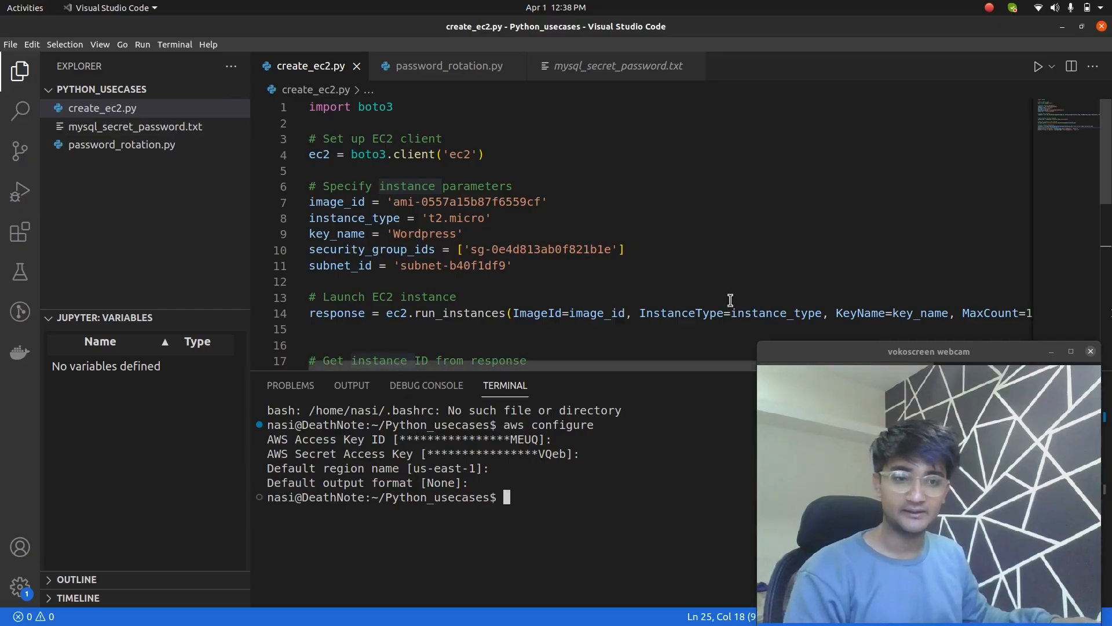
pyautogui.write('cle')
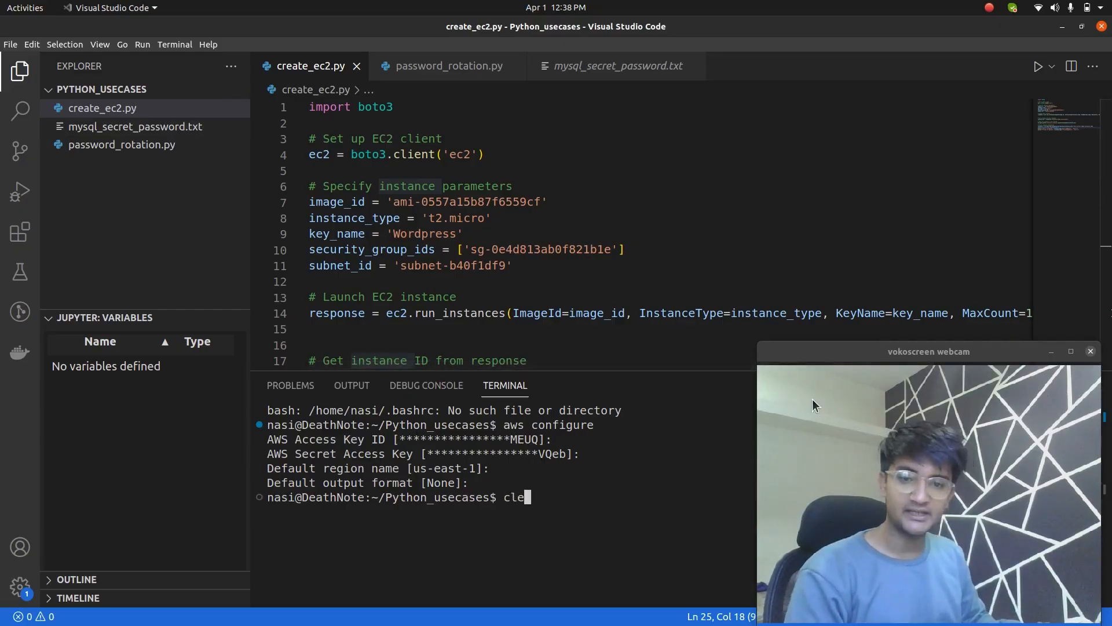
pyautogui.write('ar')
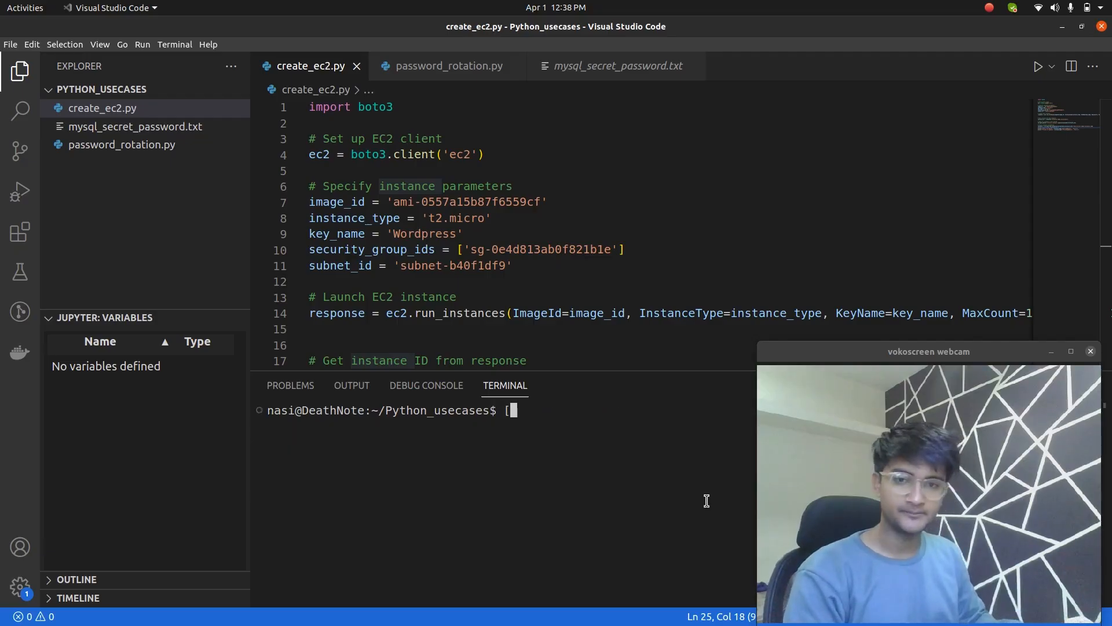
# Step: Run python3 create_ec2.py to launch a new EC2 instance
pyautogui.write('python')
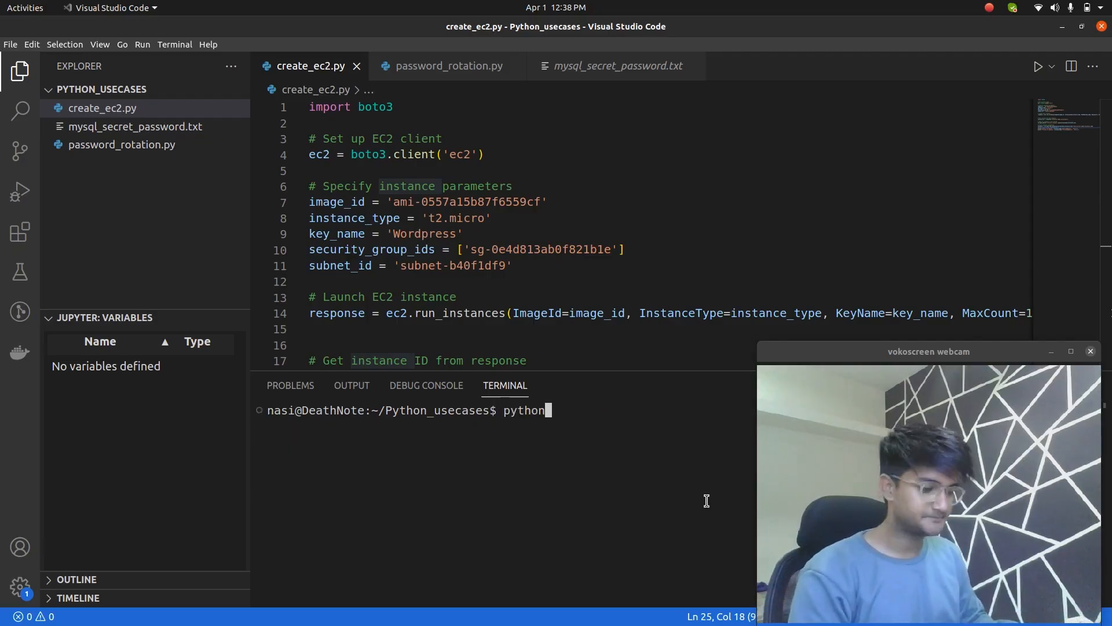
pyautogui.write('3')
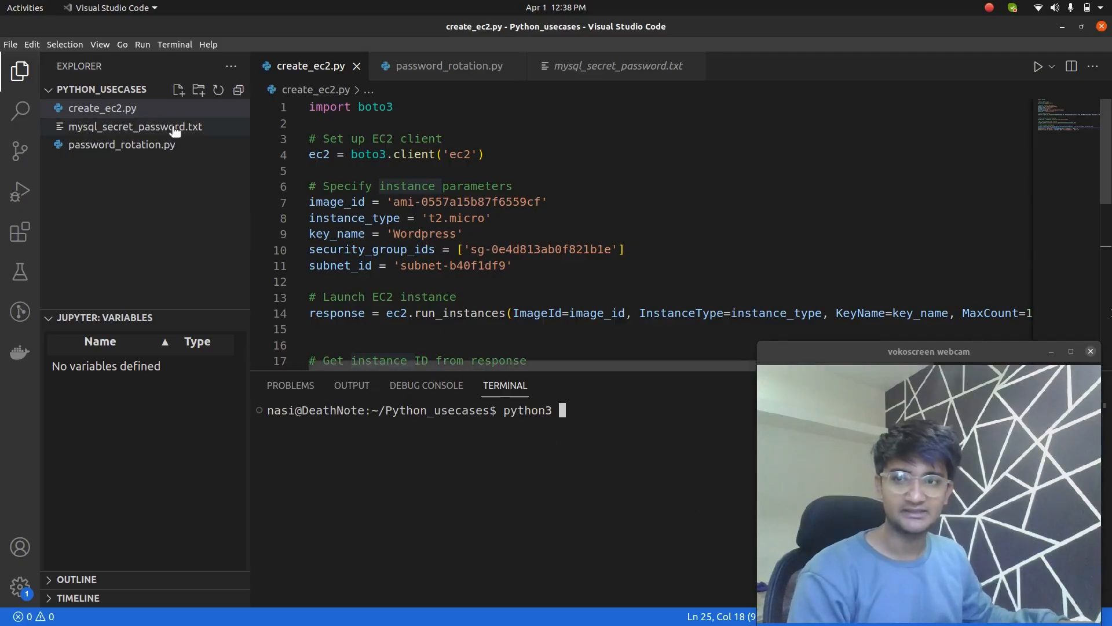
pyautogui.write('create_ec2.py')
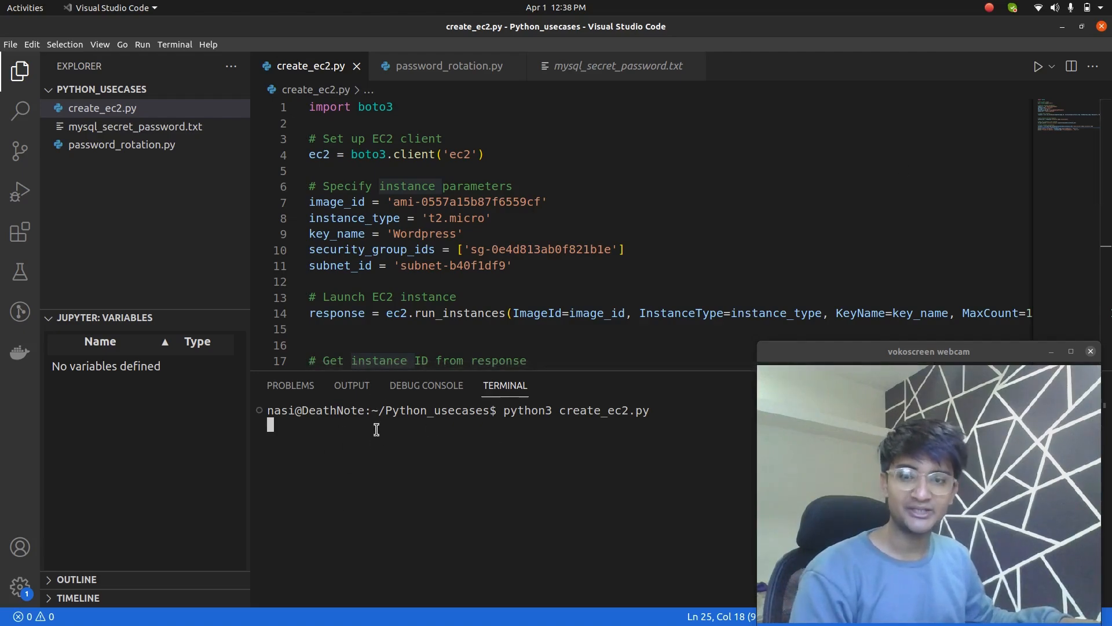
pyautogui.scroll(-3)
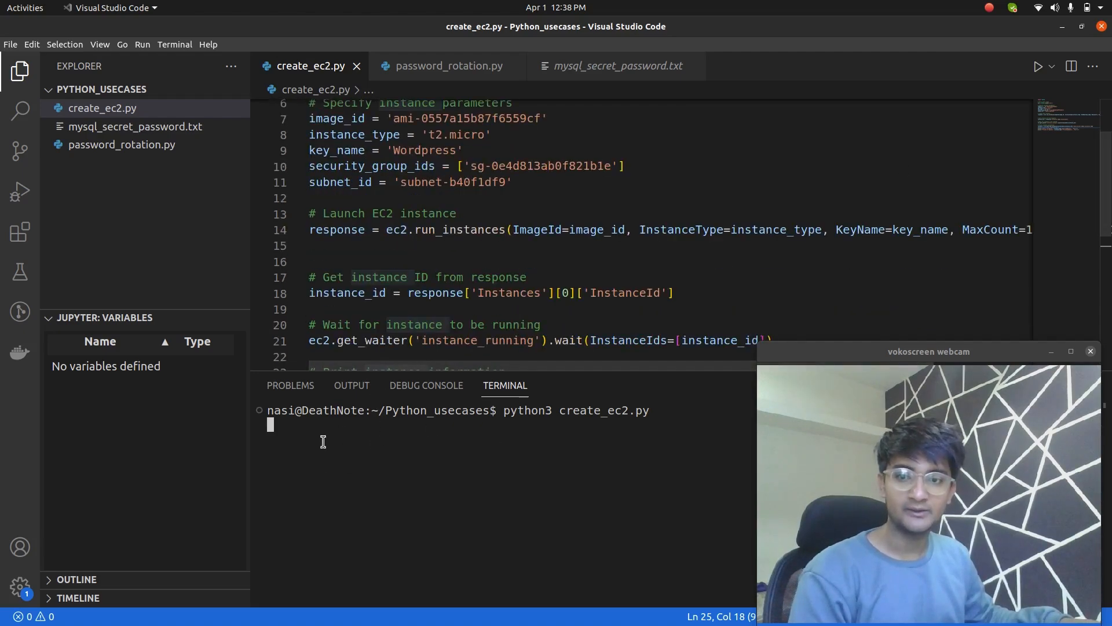
pyautogui.scroll(-3)
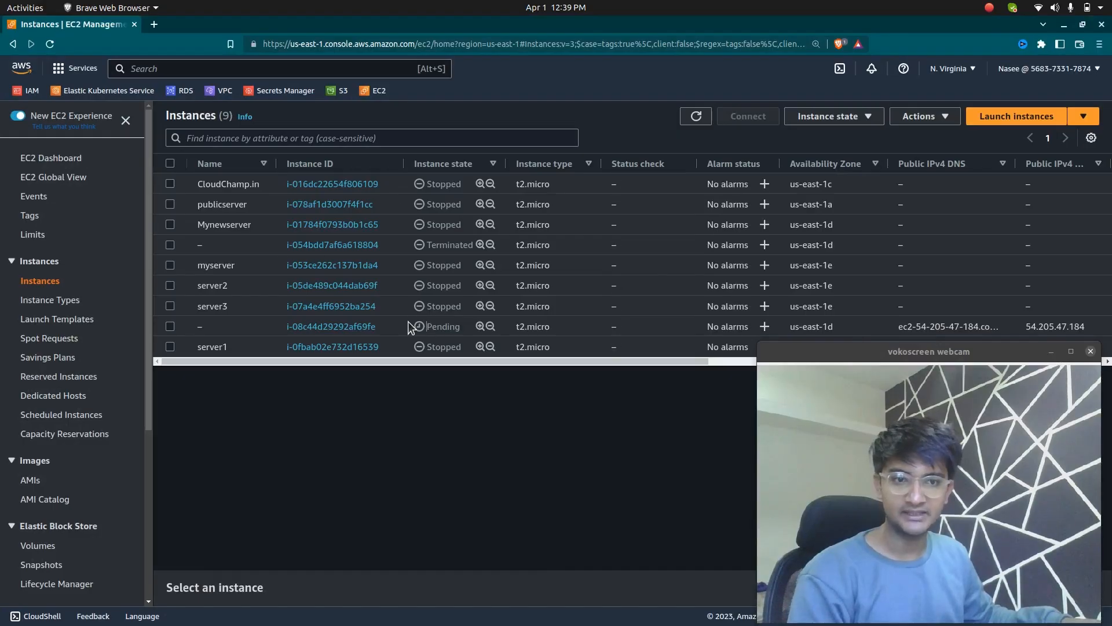
# Step: Inspect the new pending instance's summary page, then return to the code editor
pyautogui.click(170, 326)
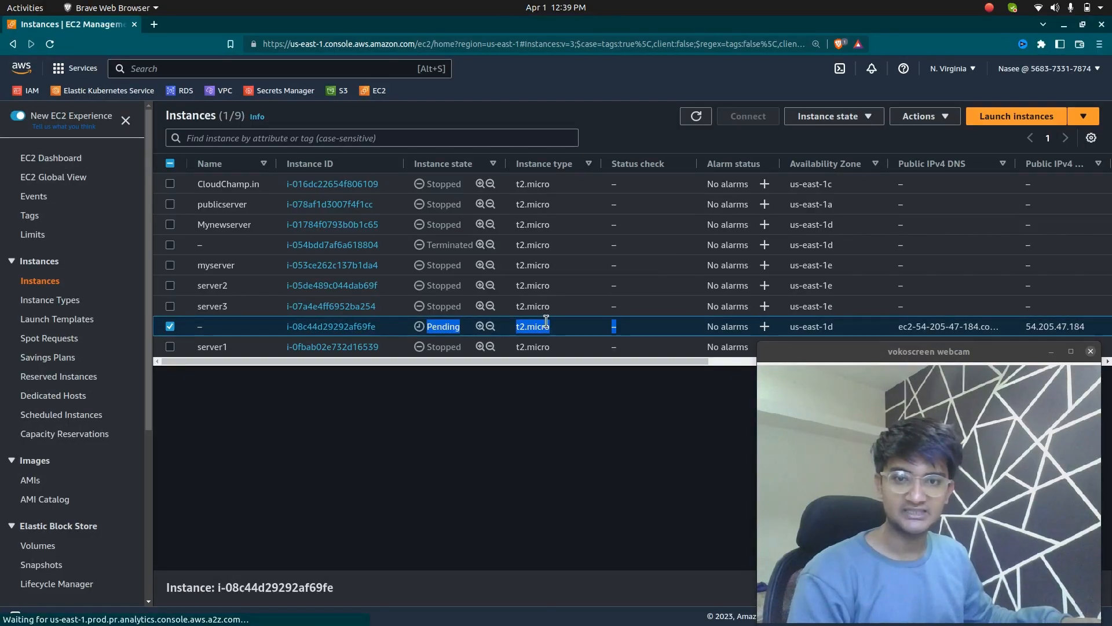
pyautogui.click(331, 326)
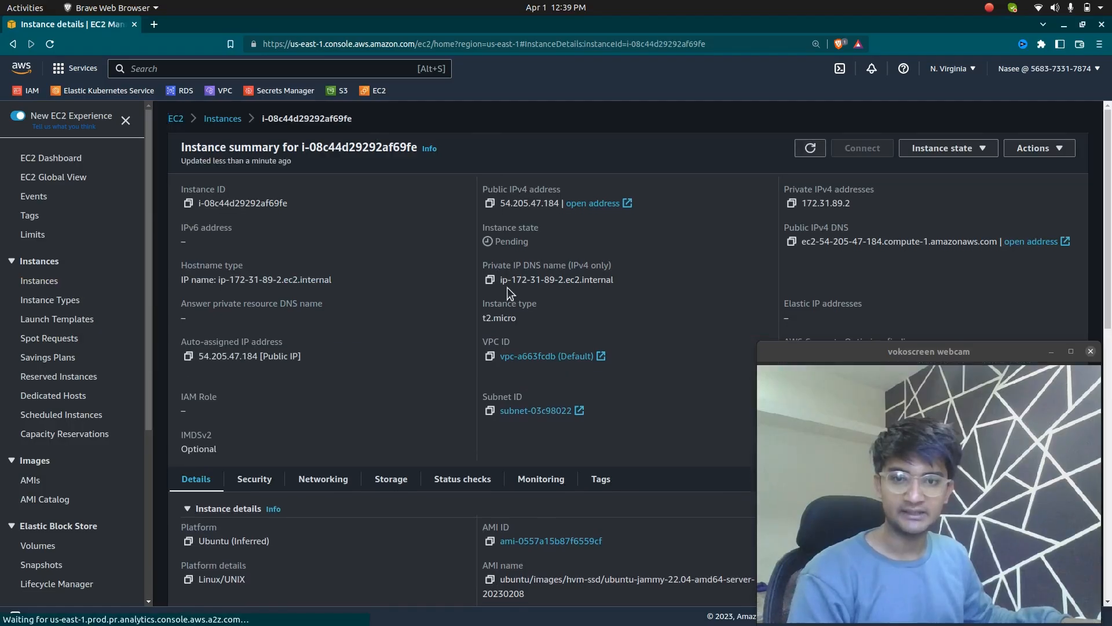
pyautogui.scroll(-3)
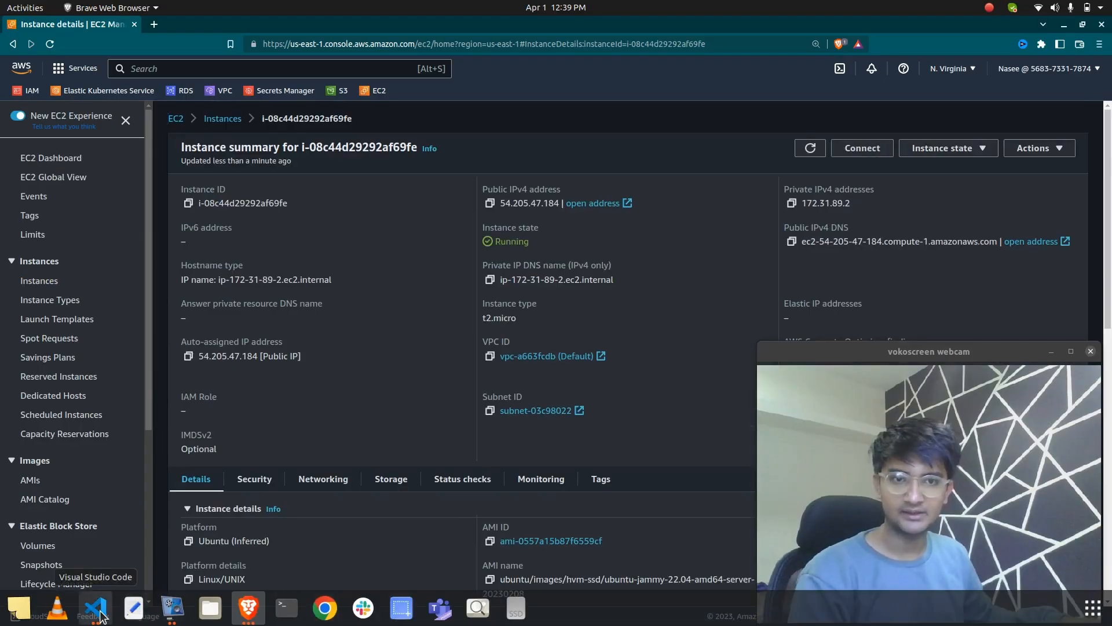
pyautogui.click(94, 608)
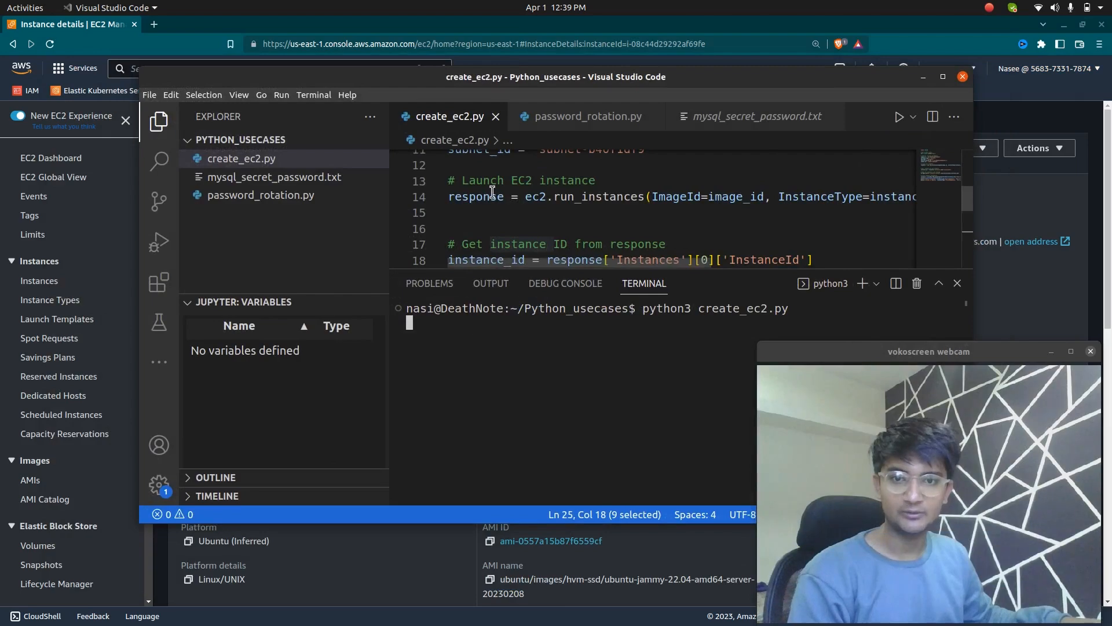
# Step: Review the printed instance ID and IP addresses with the editor window maximized
pyautogui.scroll(-3)
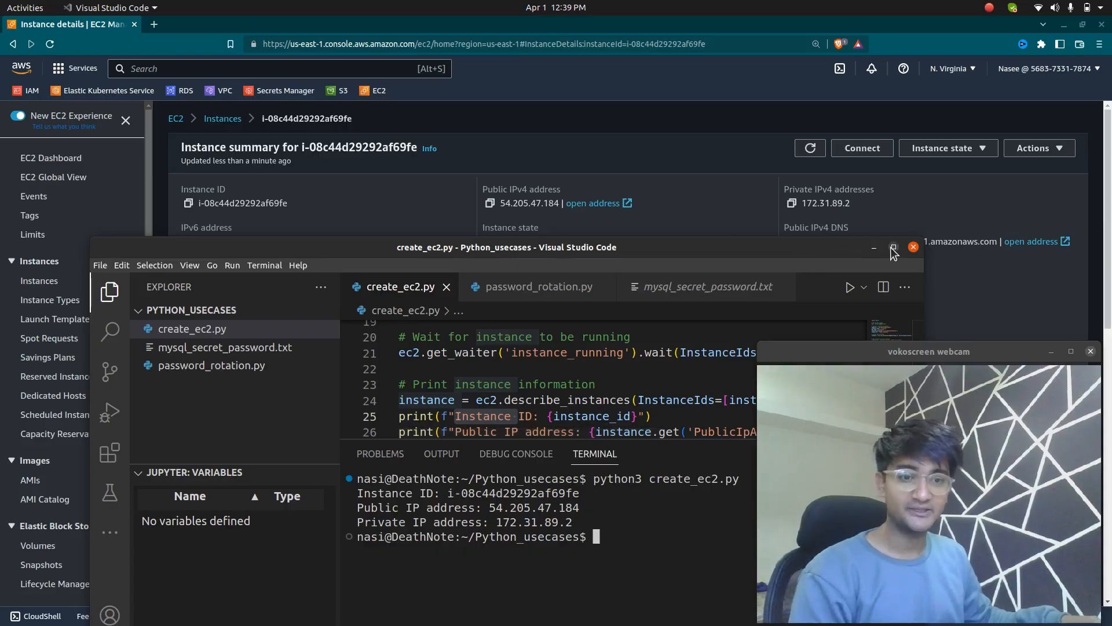
pyautogui.click(893, 247)
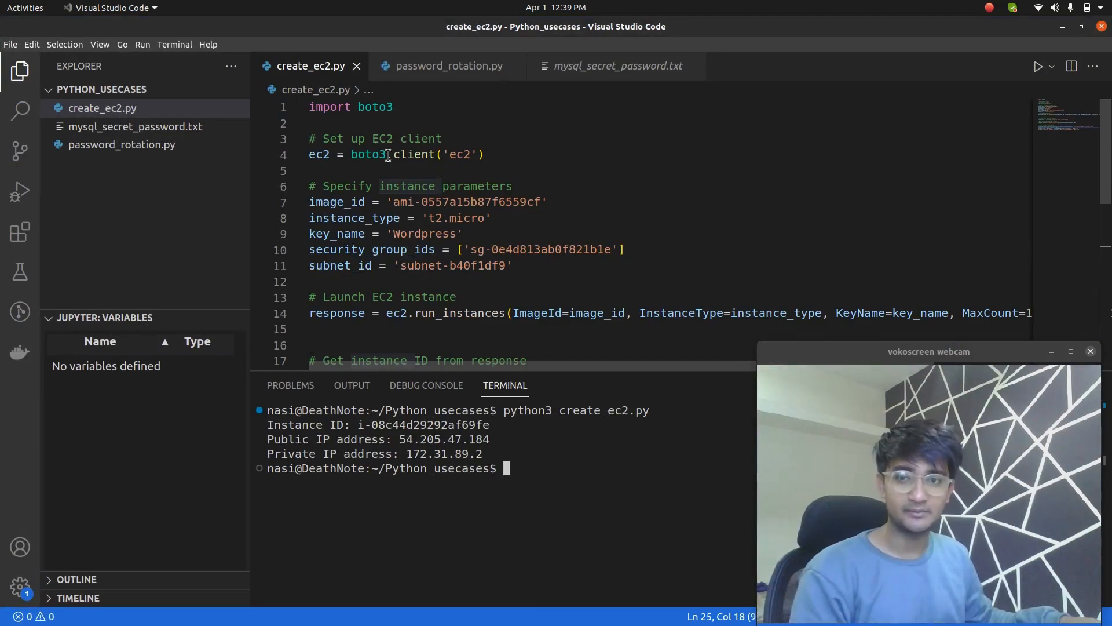
pyautogui.scroll(-3)
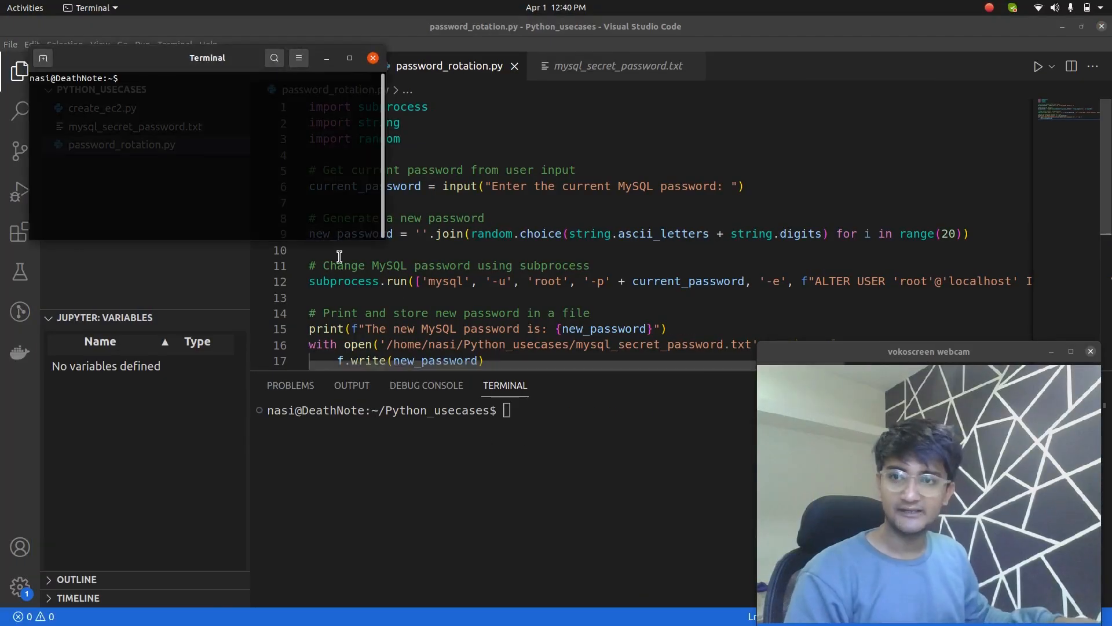
# Step: Begin a mysql -u root login command in the Terminal window
pyautogui.write('mysql')
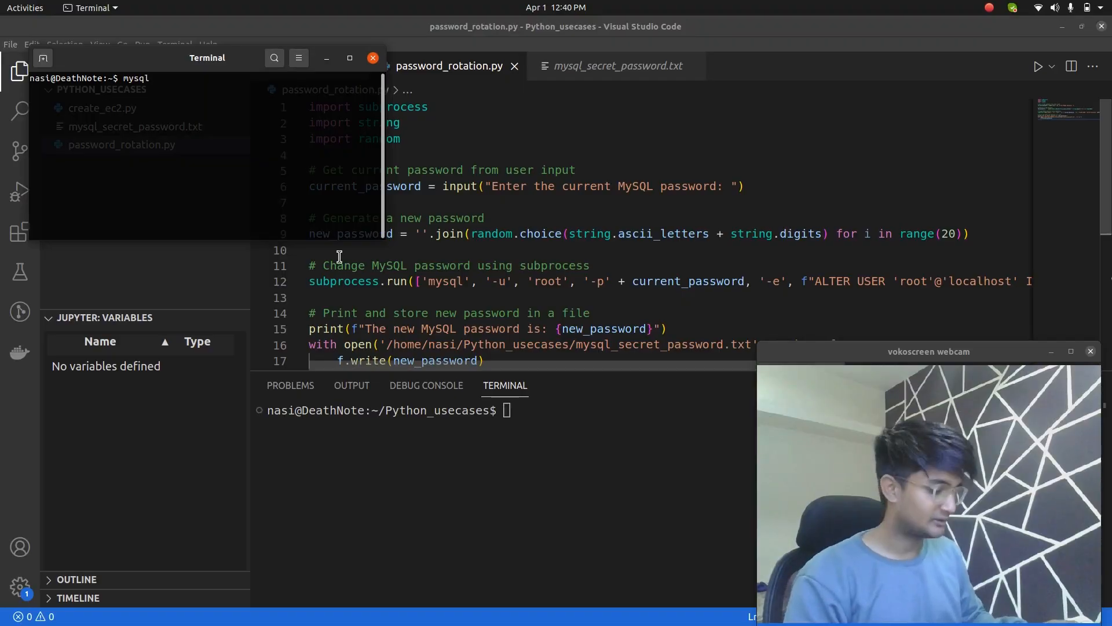
pyautogui.write('-u root')
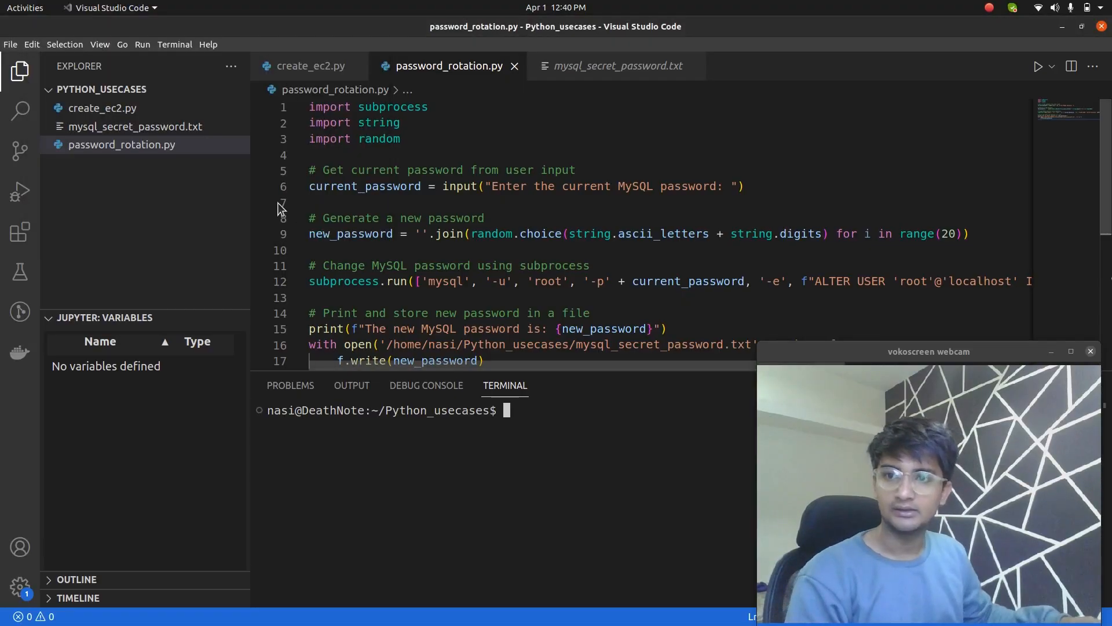
pyautogui.click(618, 64)
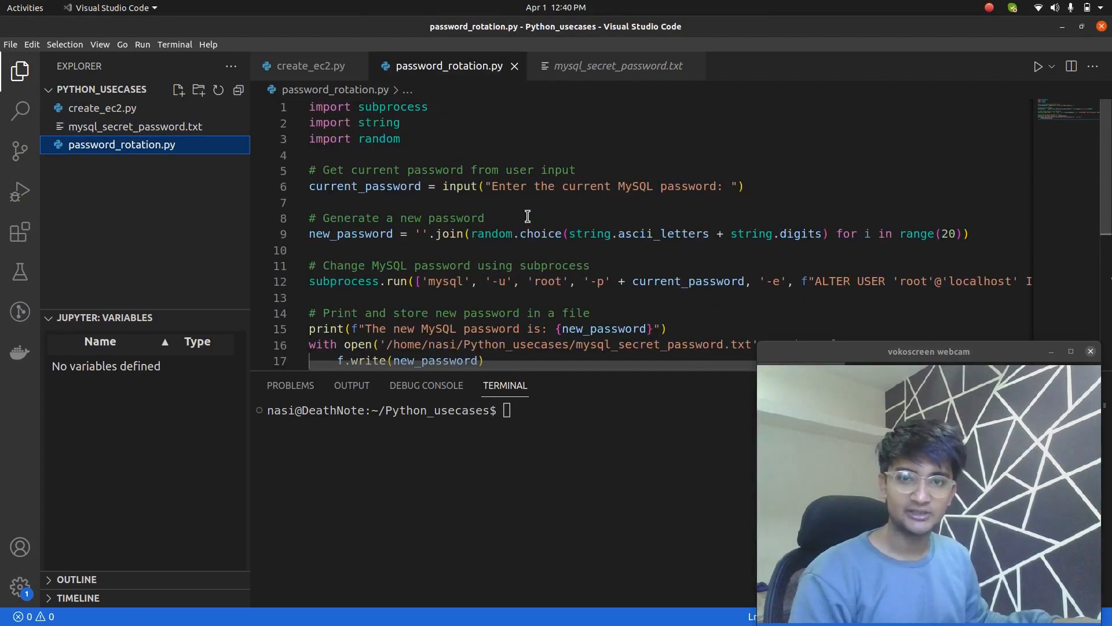
pyautogui.doubleClick(831, 280)
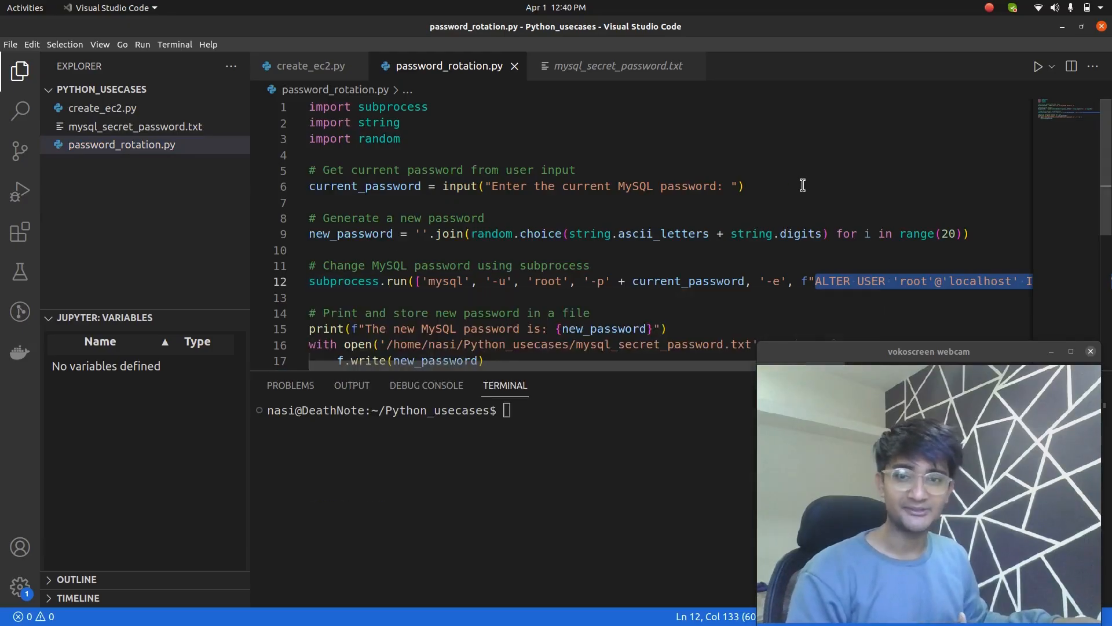
pyautogui.moveTo(450, 281)
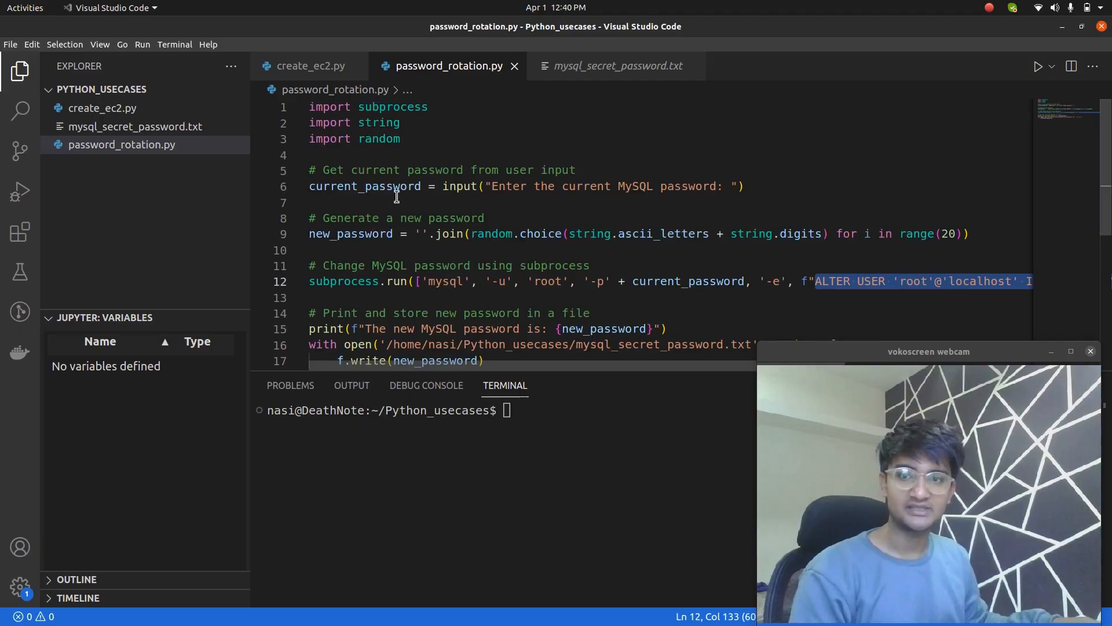
pyautogui.moveTo(457, 232)
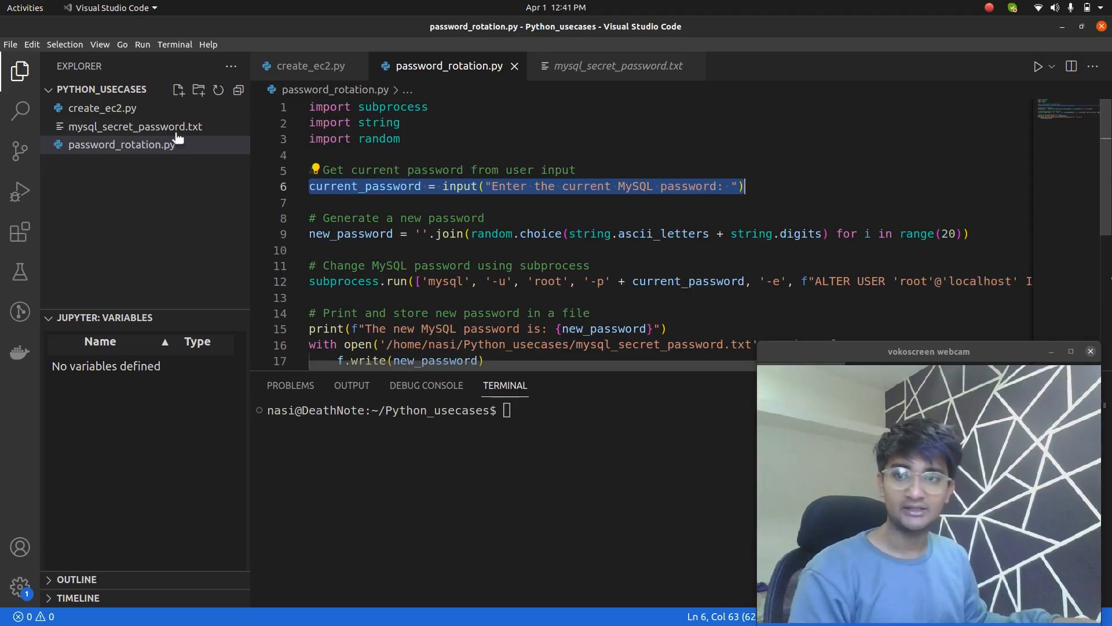
pyautogui.scroll(-3)
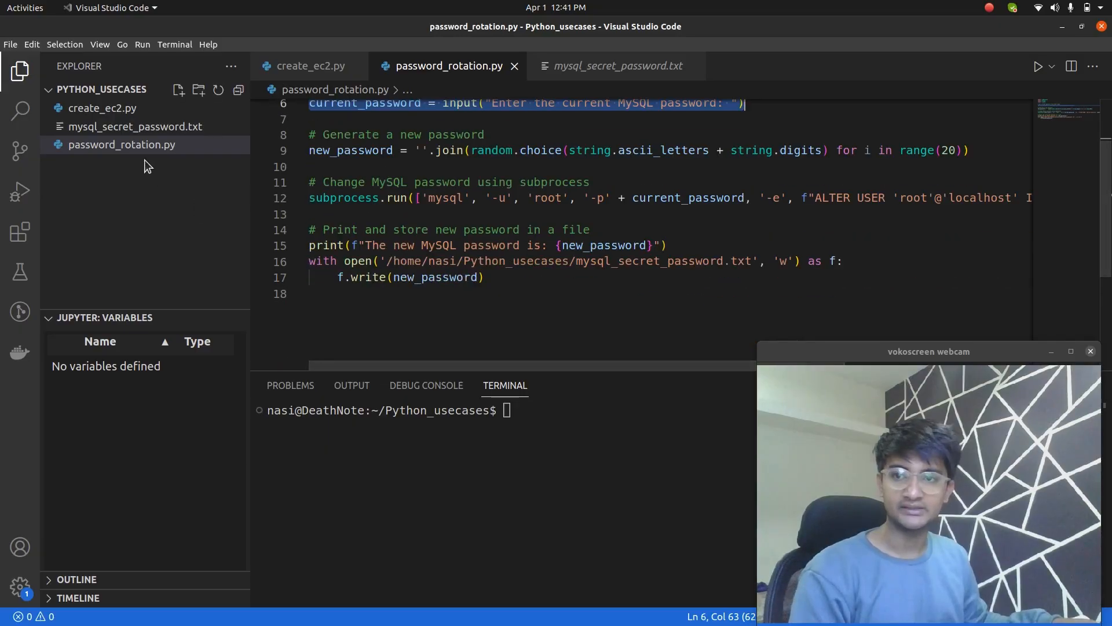
# Step: Run python3 password_rotation.py to rotate the MySQL root password
pyautogui.write('py')
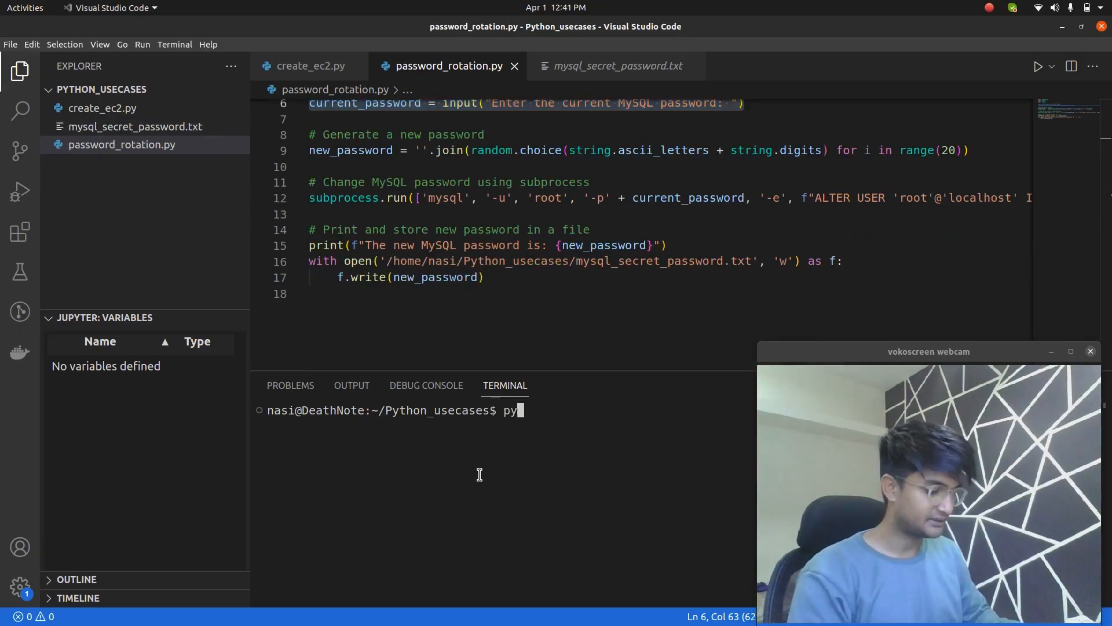
pyautogui.write('thon3')
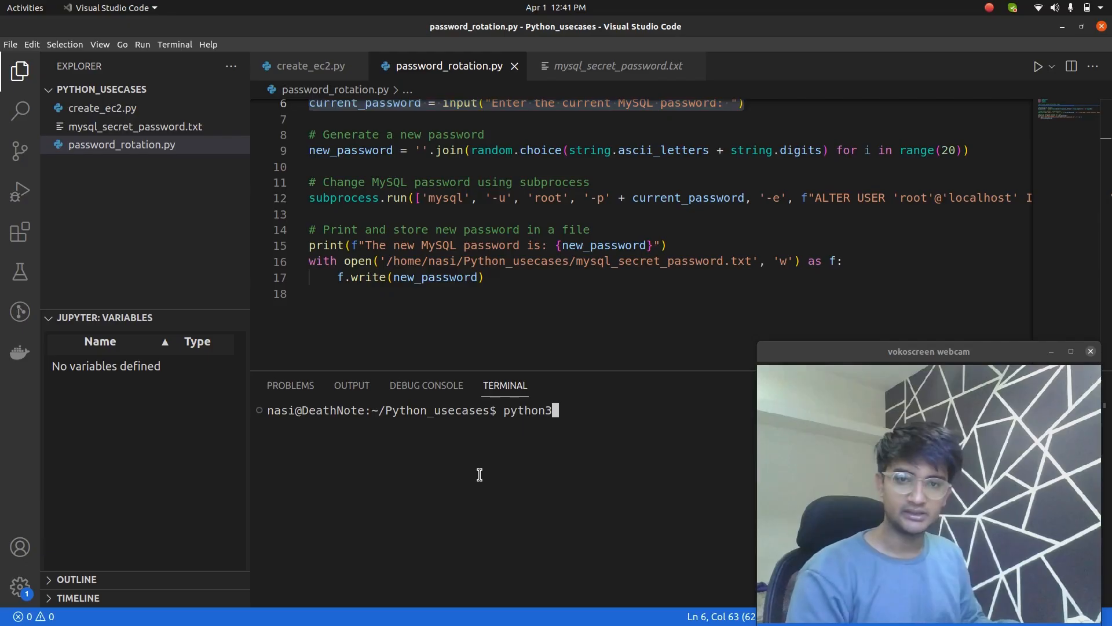
pyautogui.write('p')
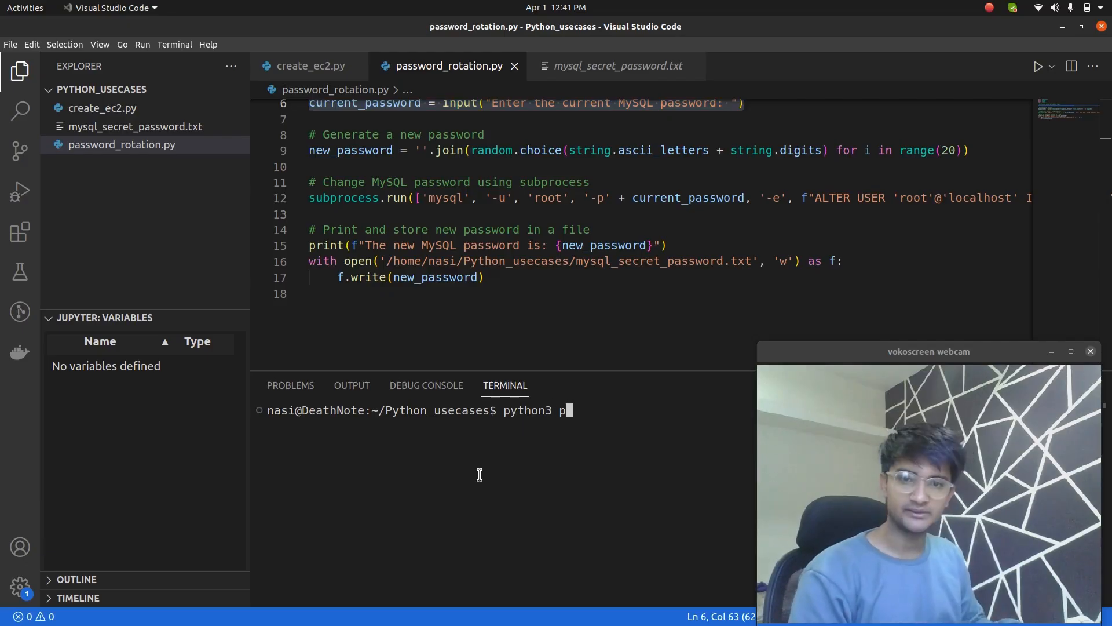
pyautogui.write('assword_rotation.py')
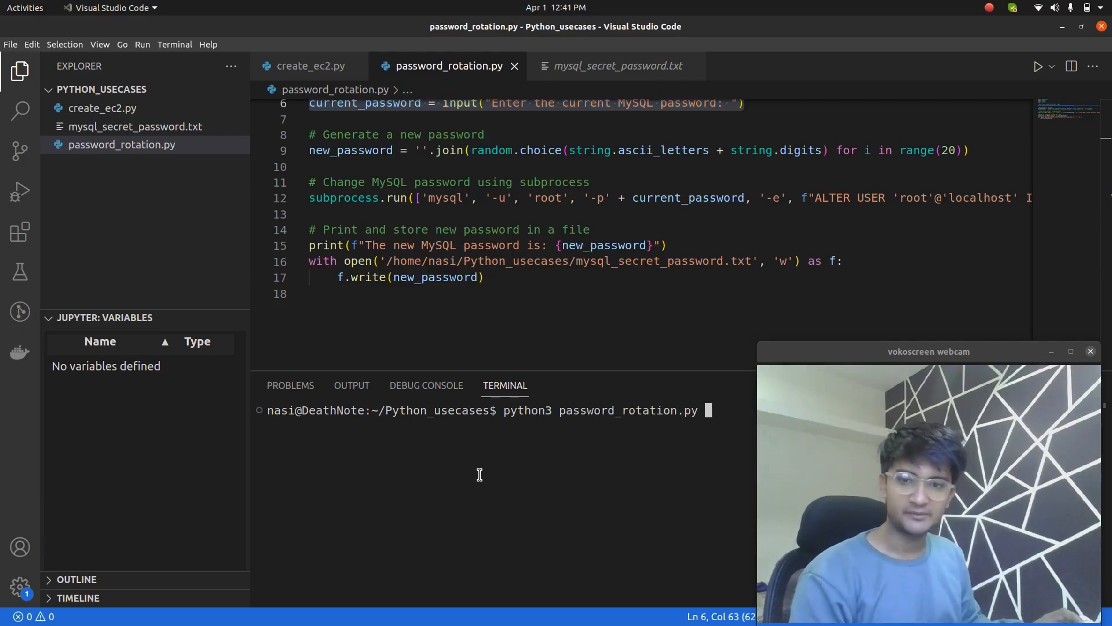
pyautogui.press('Return')
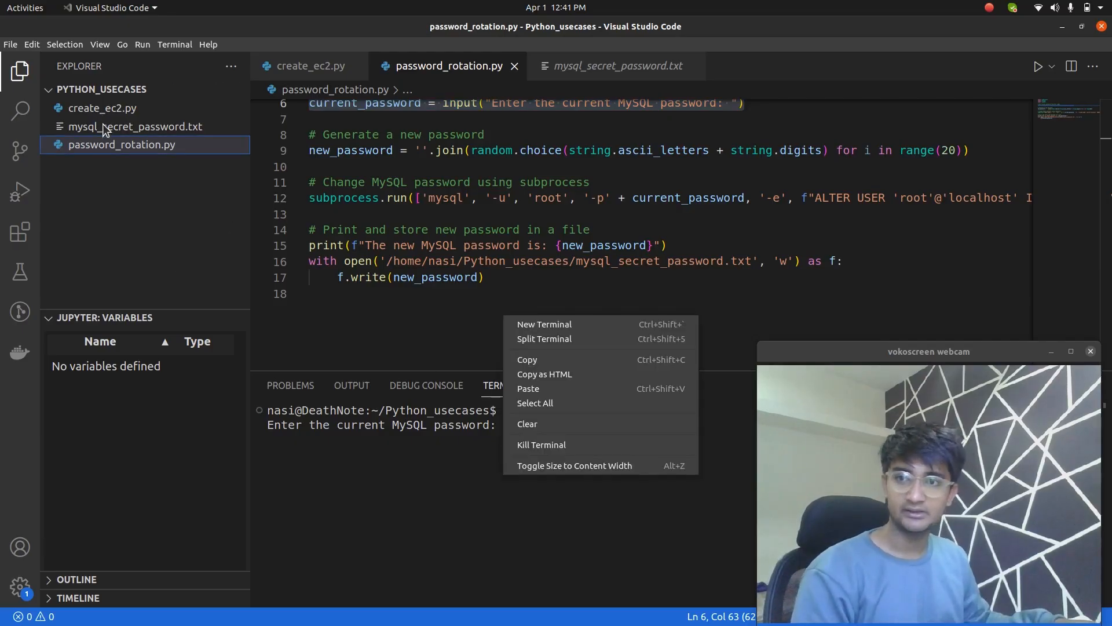
pyautogui.moveTo(529, 388)
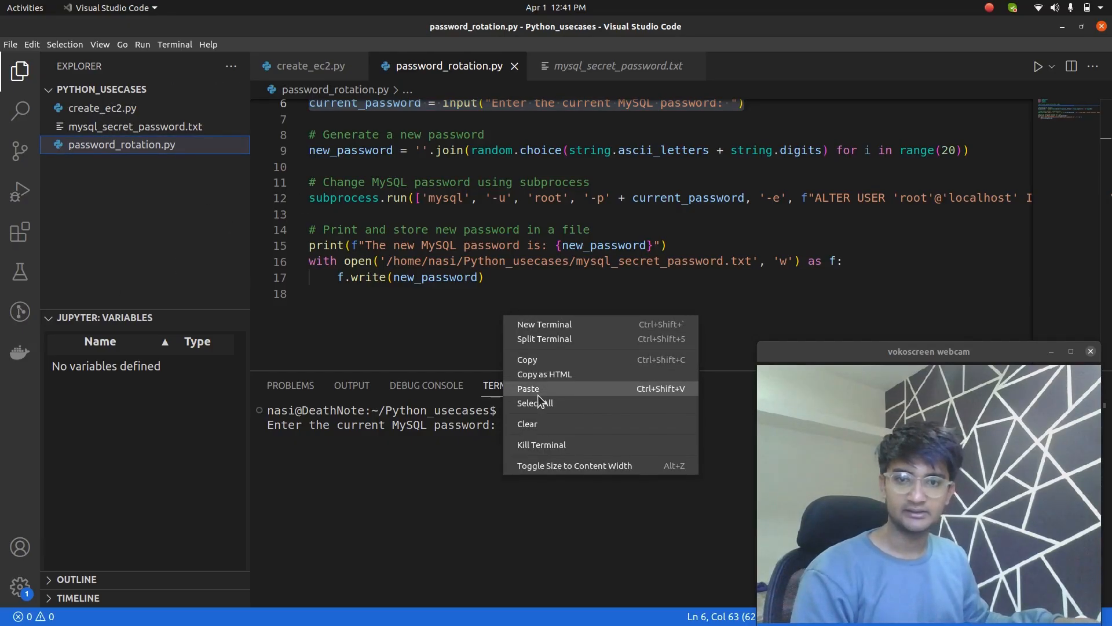
# Step: Paste the current MySQL password and copy the newly generated one
pyautogui.click(529, 388)
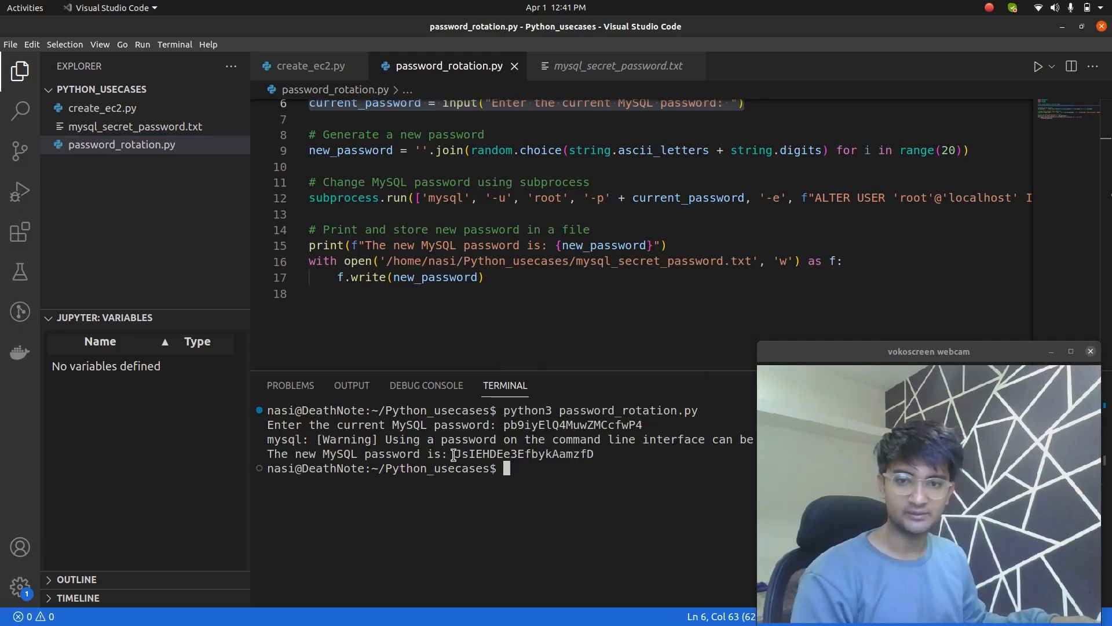
pyautogui.rightClick(524, 454)
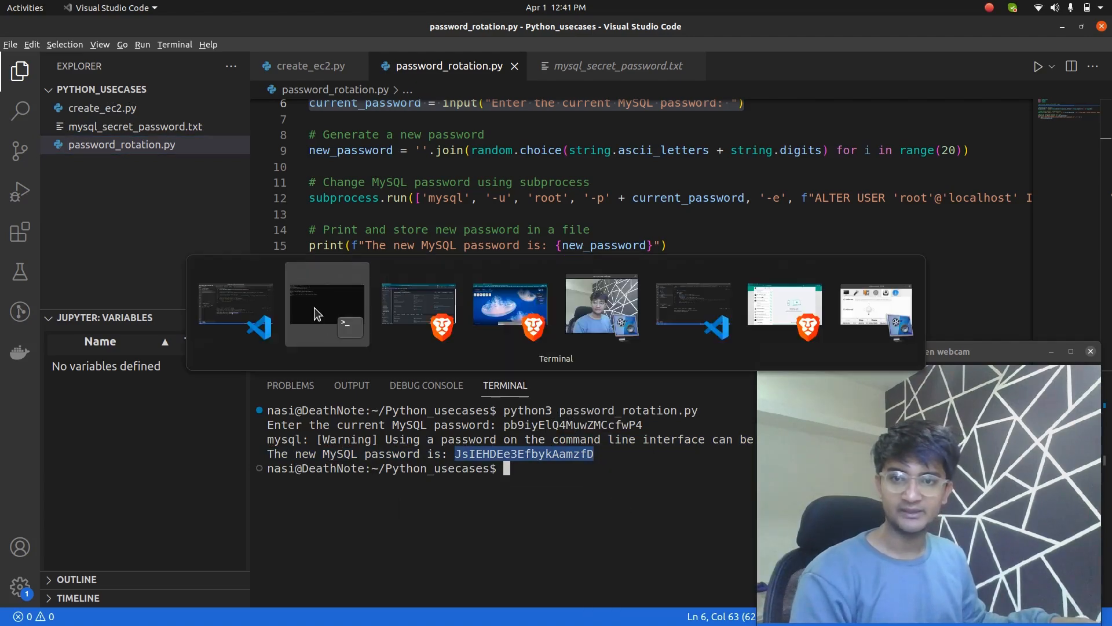
# Step: In the Terminal window, start a MySQL root login with mysql -u root -p
pyautogui.click(327, 305)
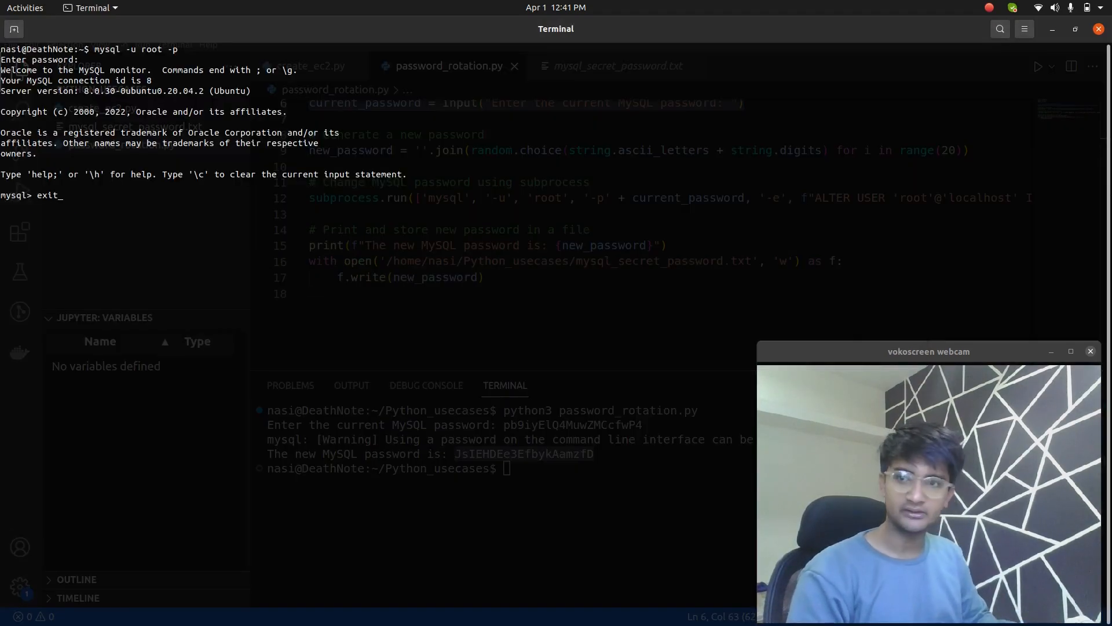
pyautogui.click(1023, 27)
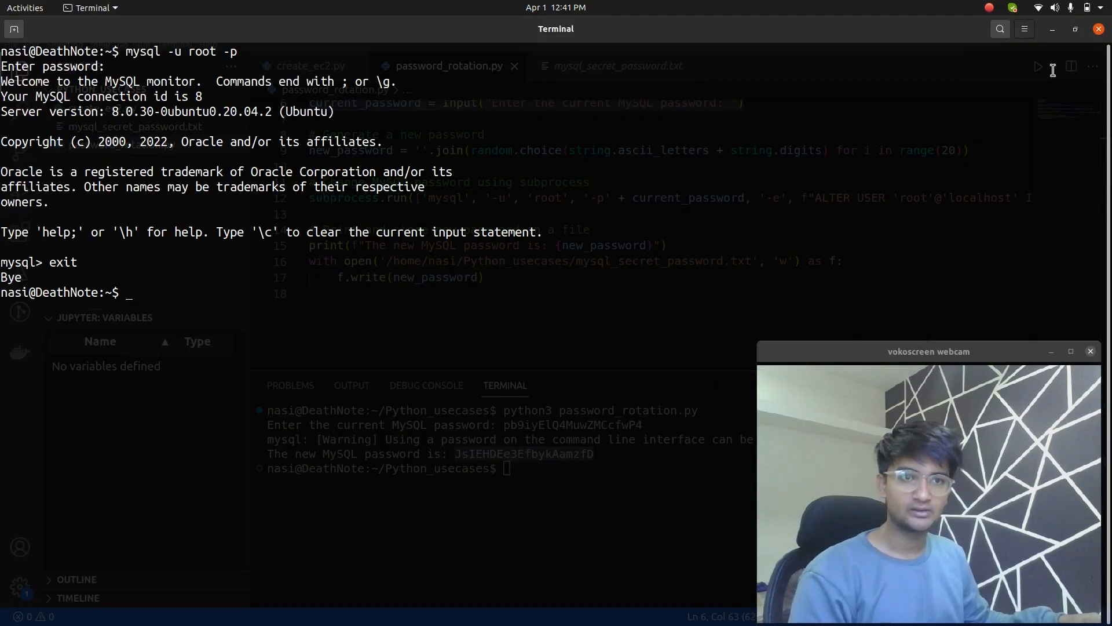
pyautogui.write('mysql -u root -p')
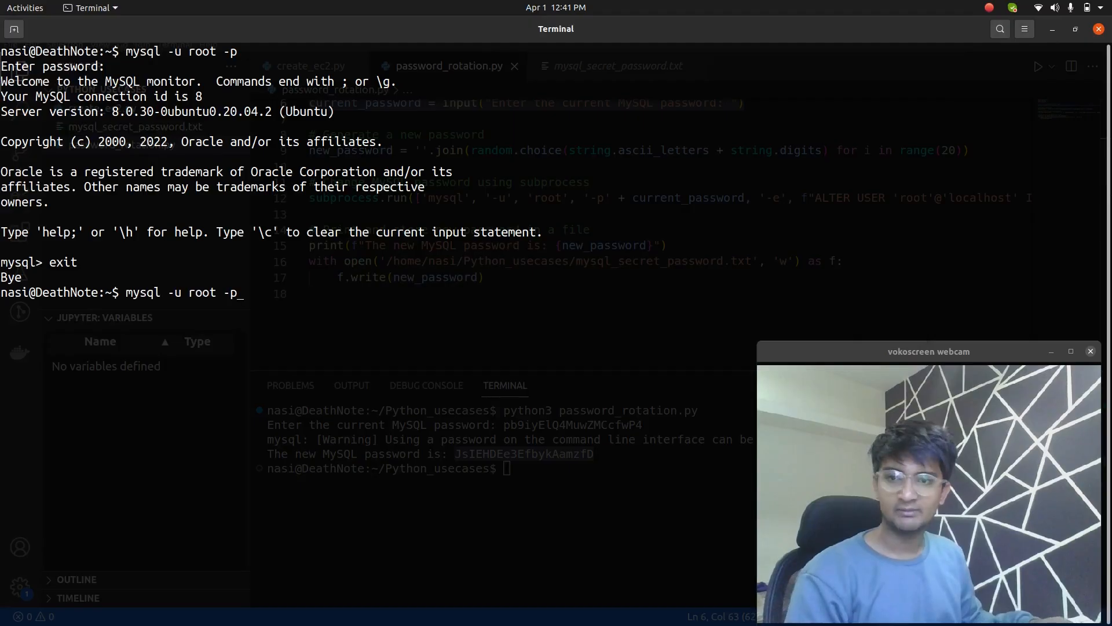
pyautogui.press('Return')
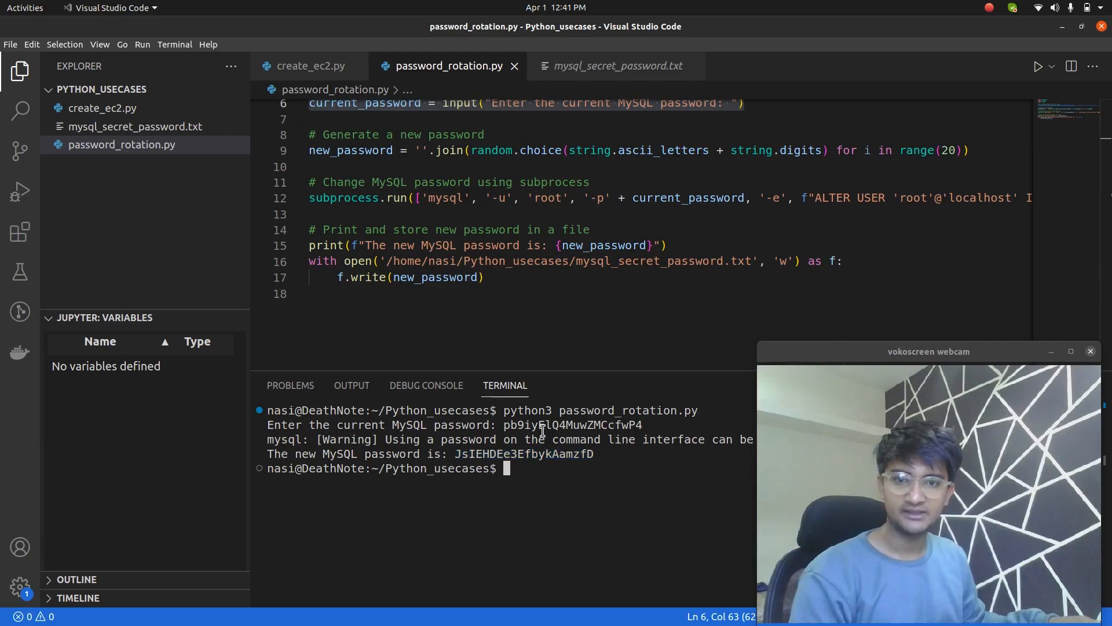
# Step: Paste and submit the rotated password, then select the newly generated password in the output
pyautogui.rightClick(573, 424)
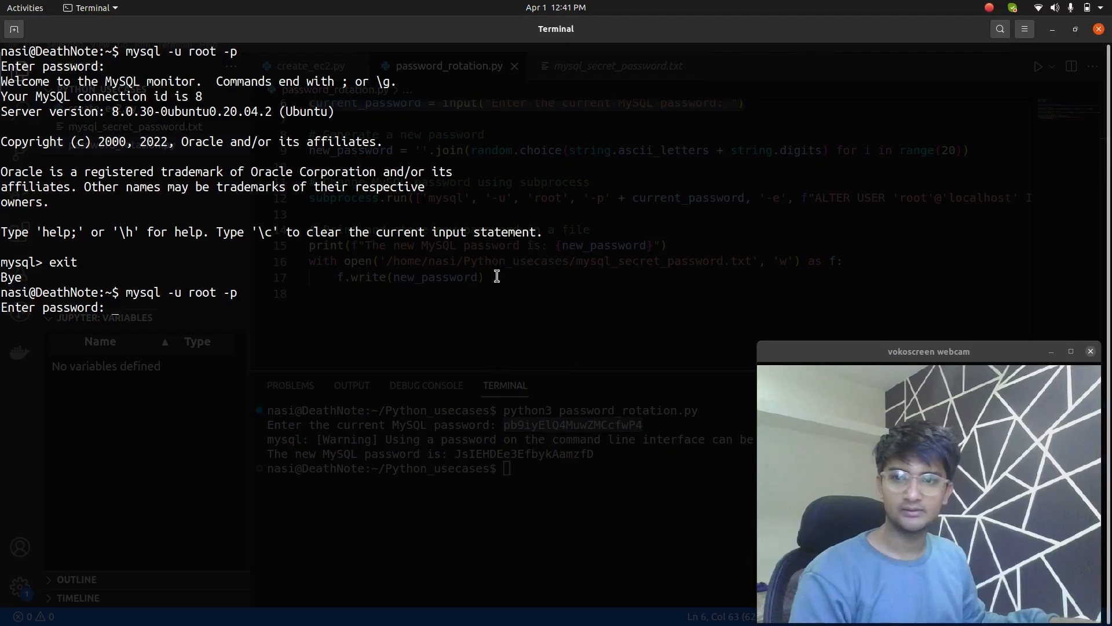
pyautogui.press('Return')
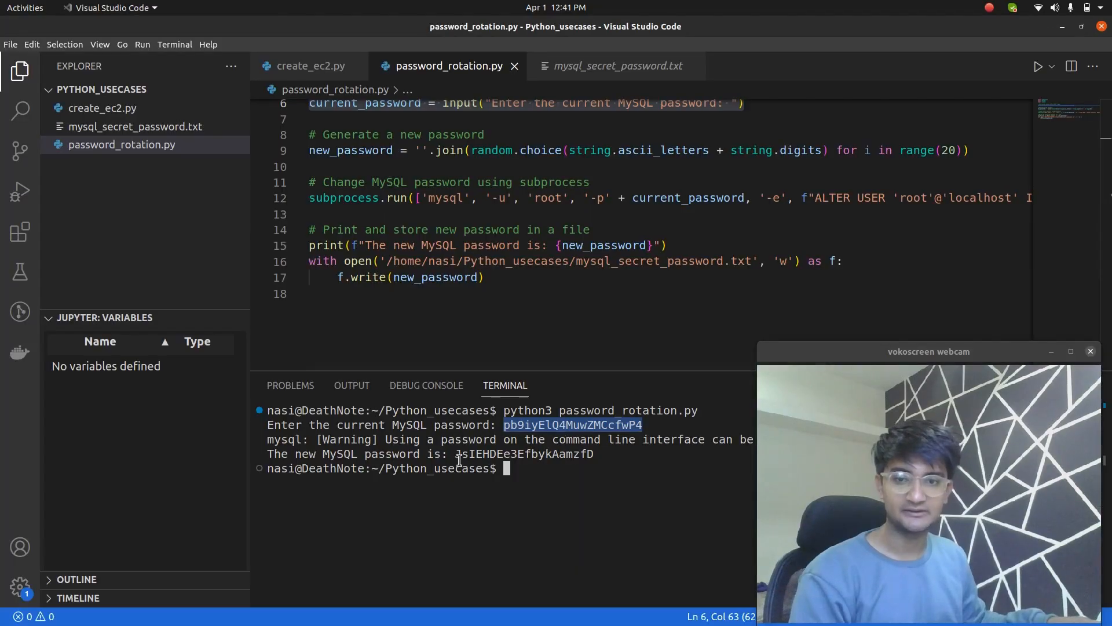
pyautogui.moveTo(457, 454); pyautogui.dragTo(594, 467)
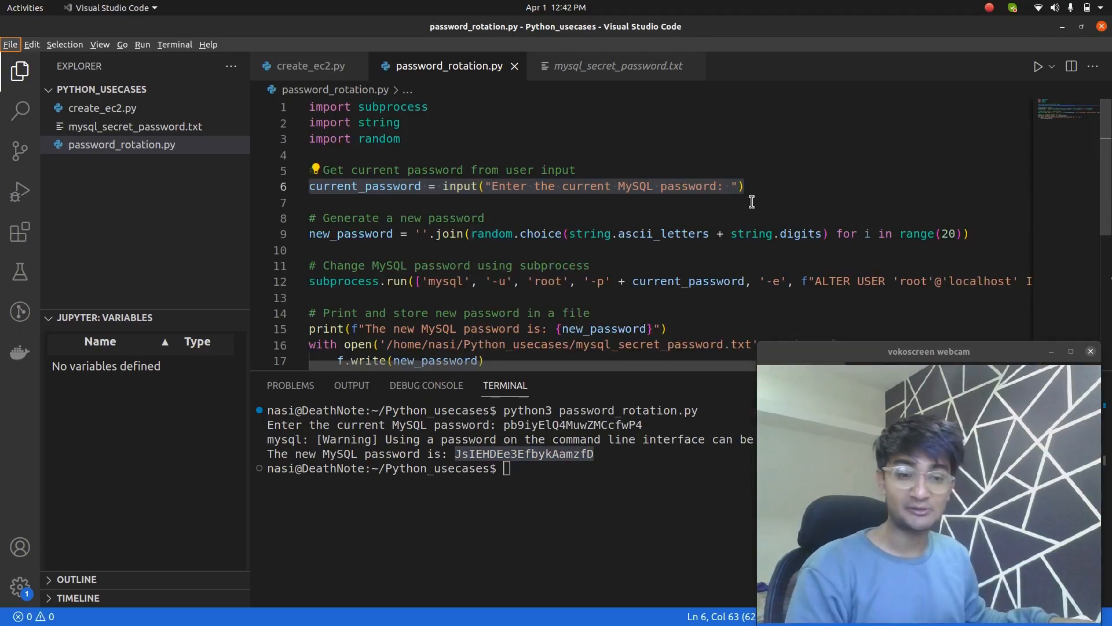
pyautogui.moveTo(684, 179)
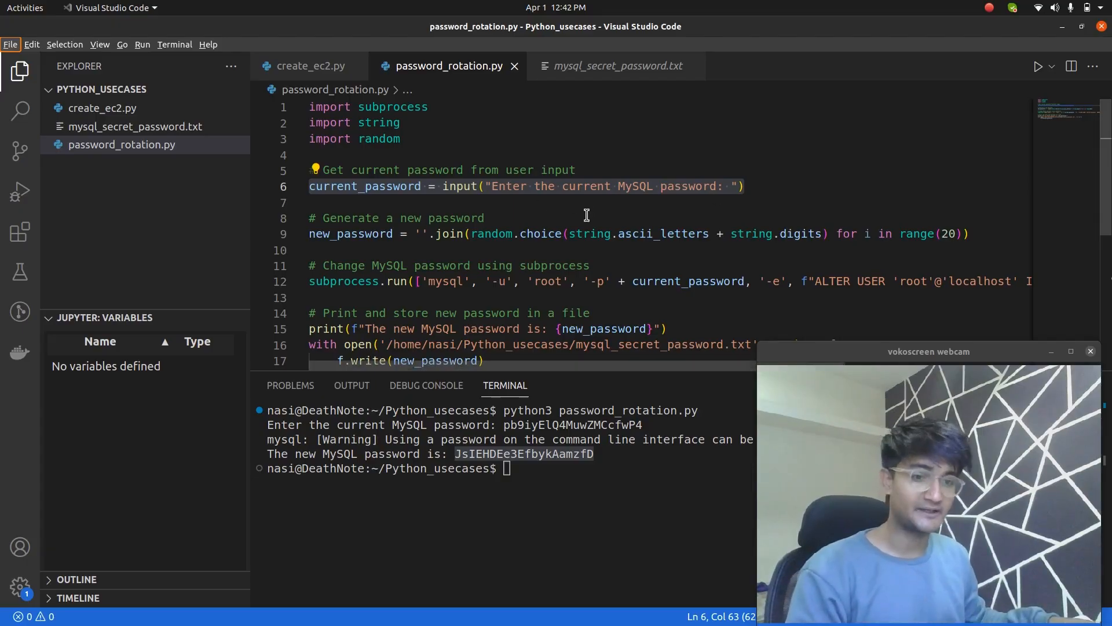
# Step: Clear the integrated terminal output left by the password rotation run
pyautogui.write('cle')
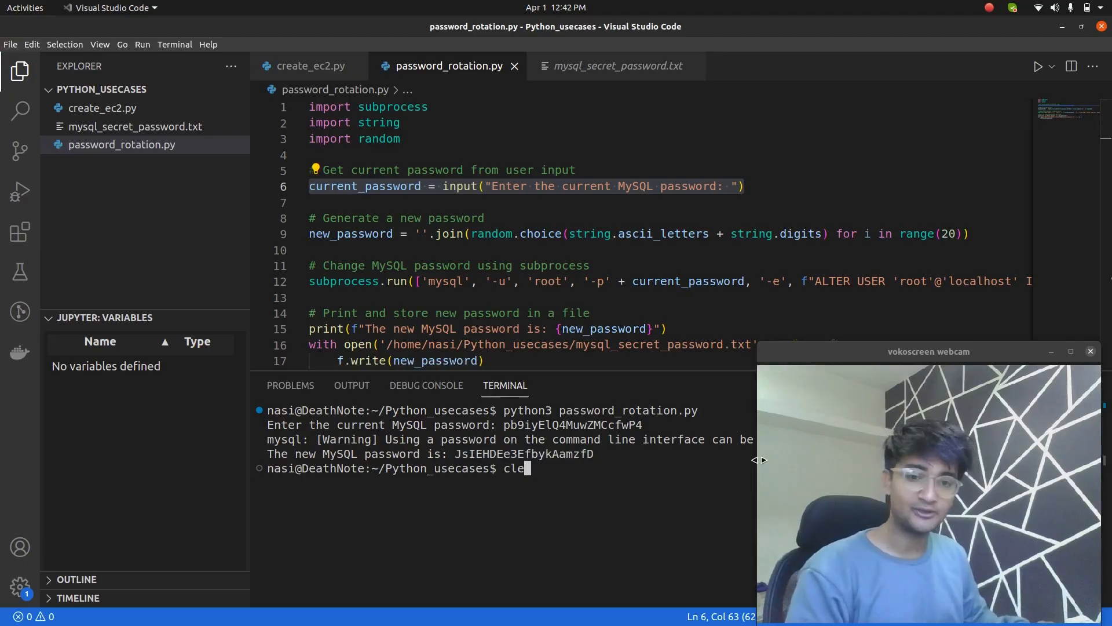
pyautogui.press('Return')
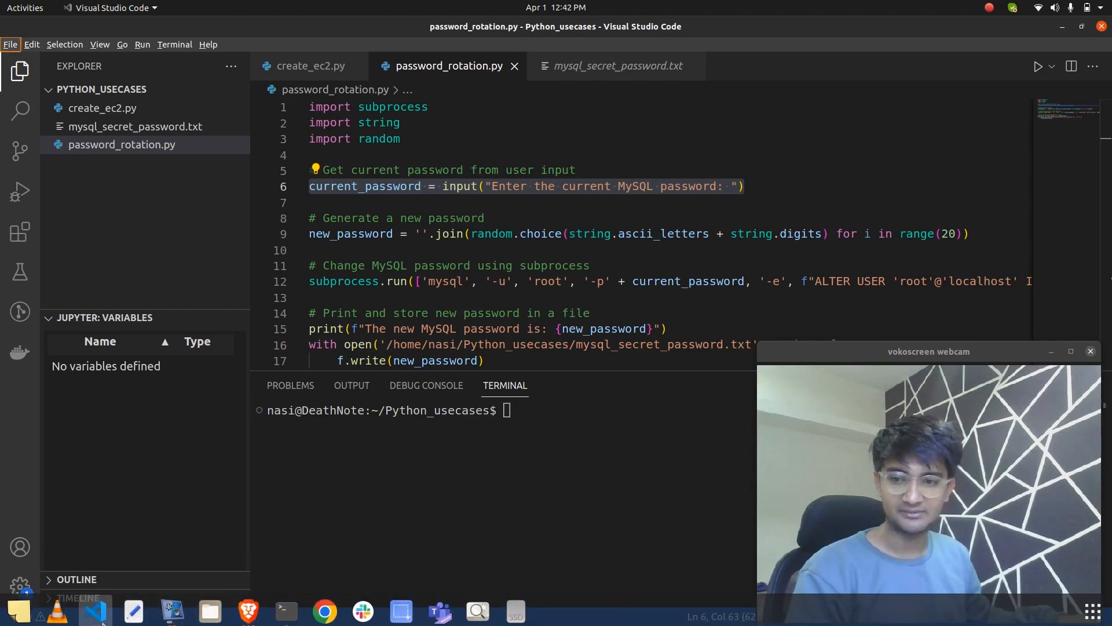
pyautogui.moveTo(94, 608)
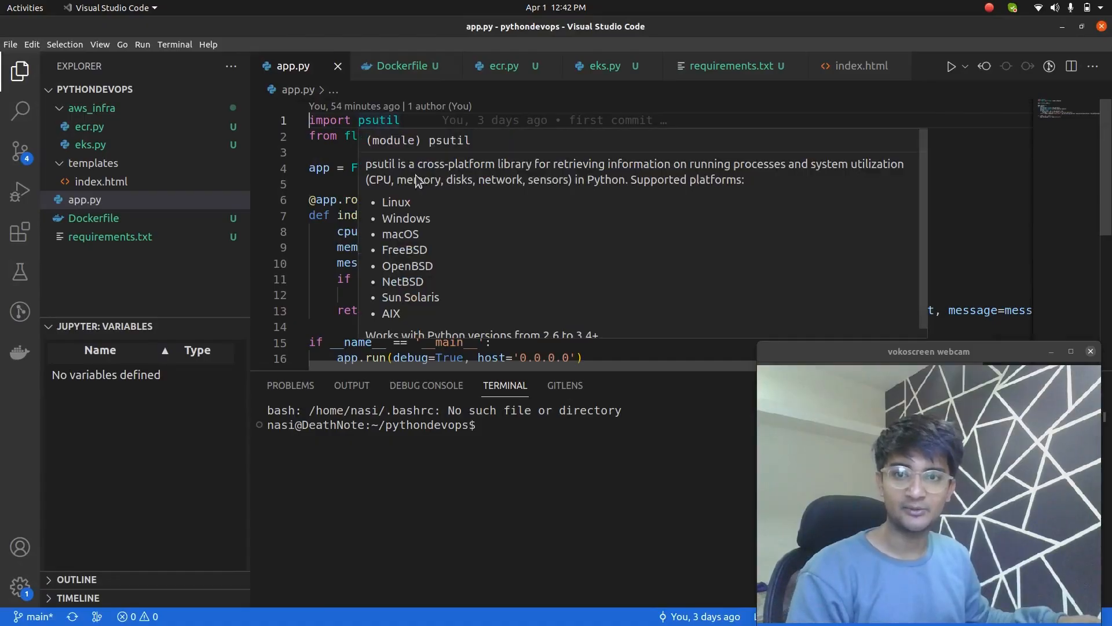
pyautogui.moveTo(425, 201)
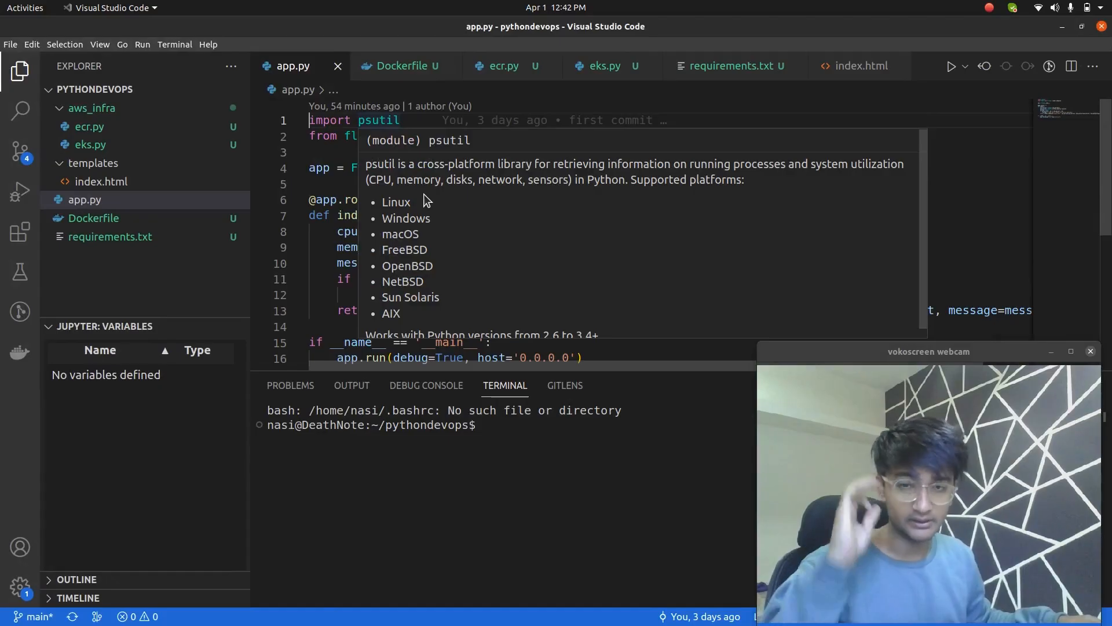
pyautogui.moveTo(438, 200)
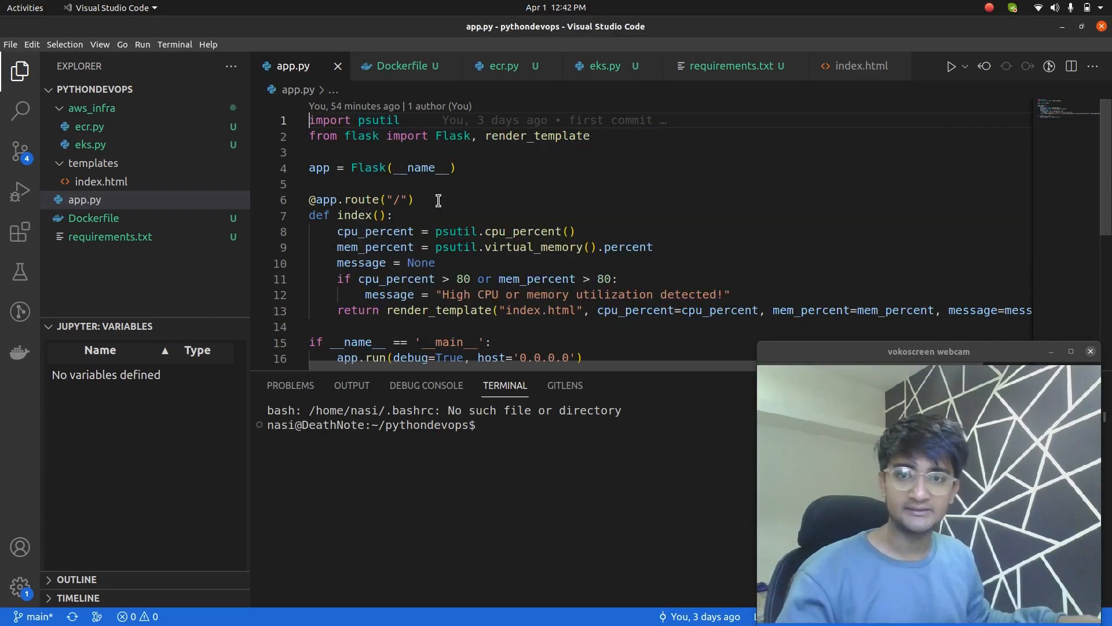
# Step: Scroll through the Flask app.py monitoring code in the pythondevops project
pyautogui.scroll(-3)
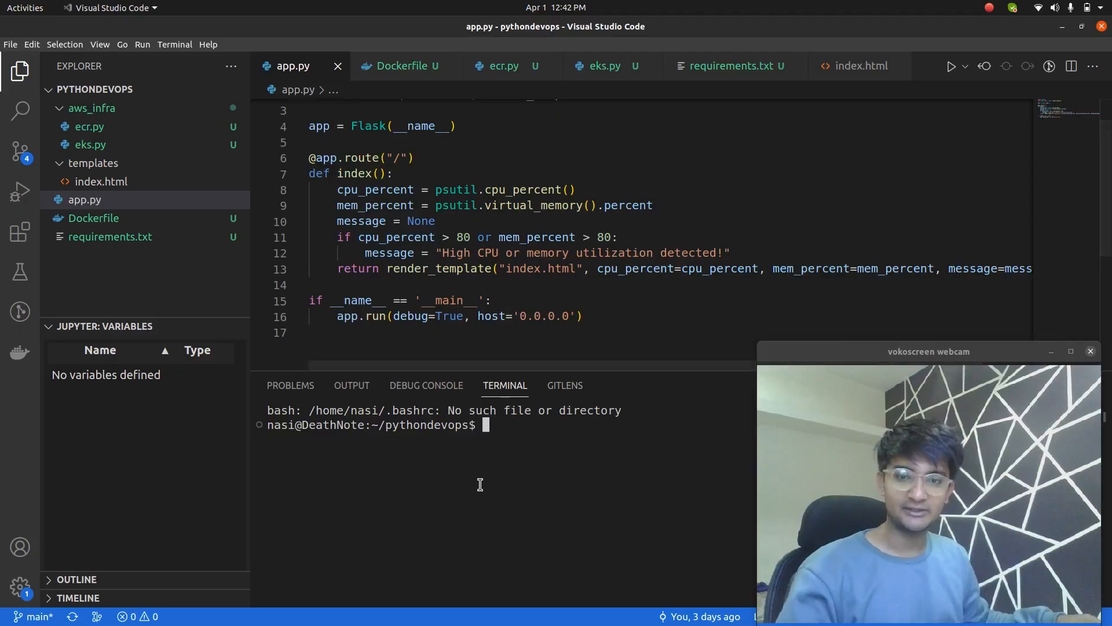
pyautogui.write('pyth')
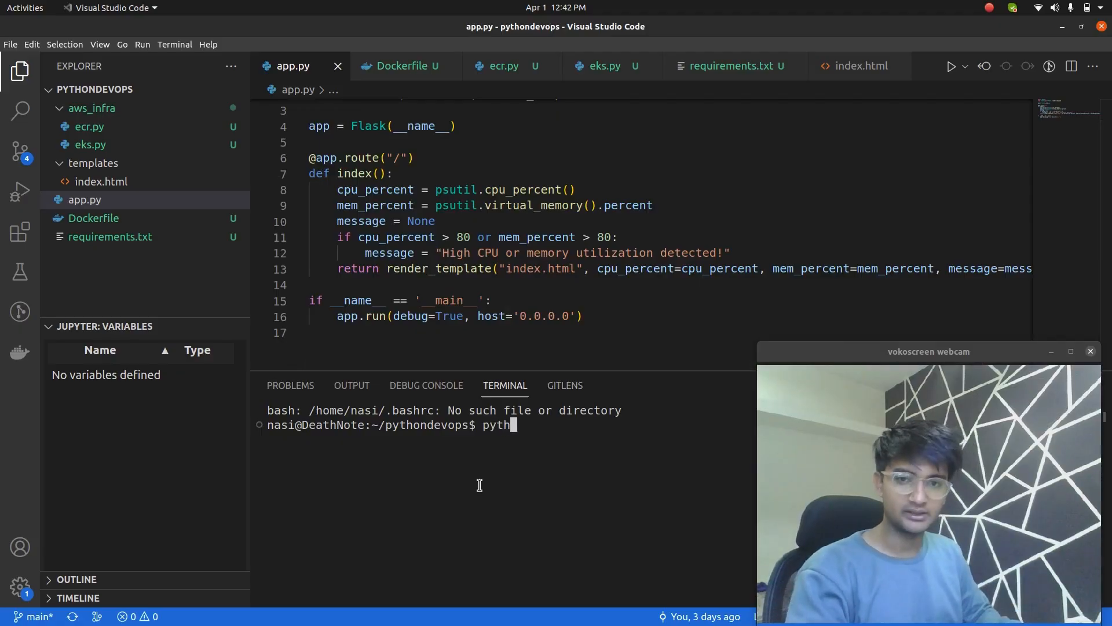
pyautogui.write('on3 app.py')
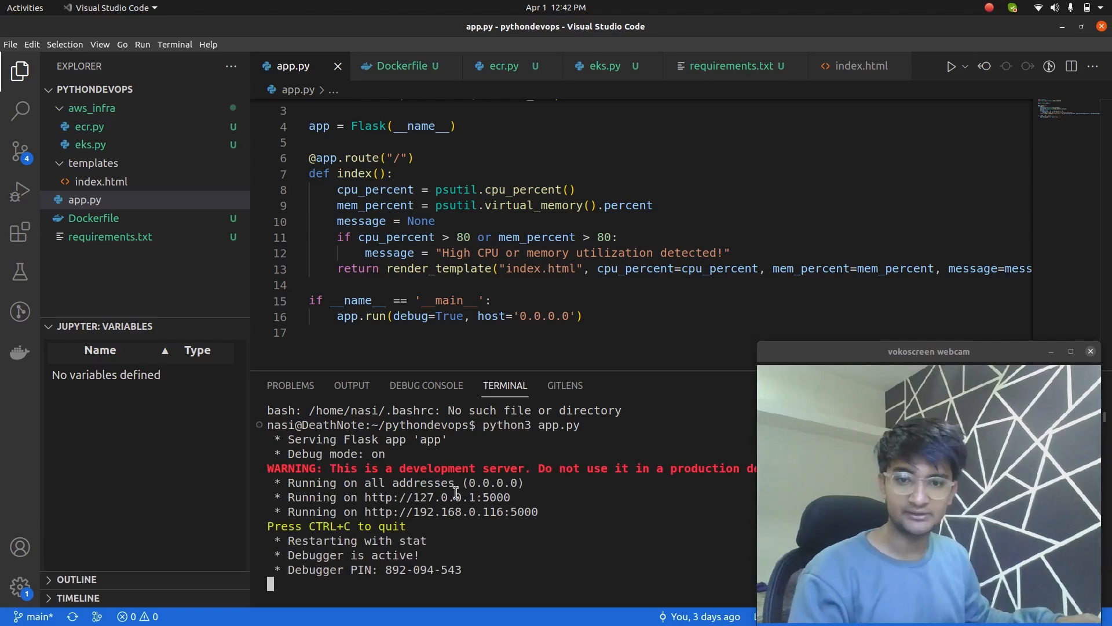
pyautogui.moveTo(436, 497)
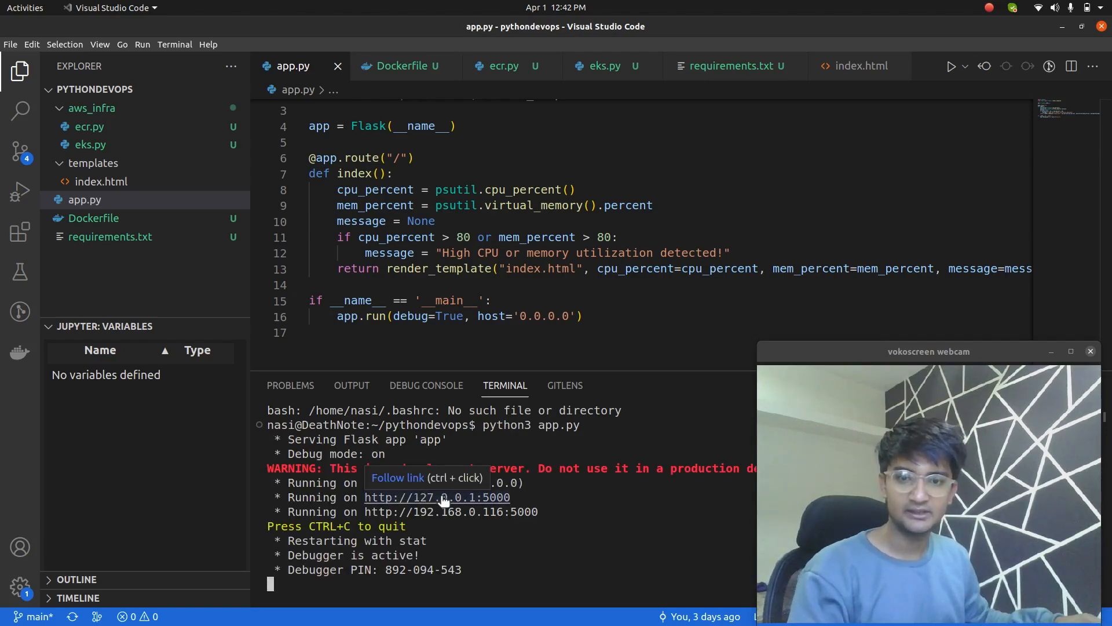
pyautogui.click(437, 497)
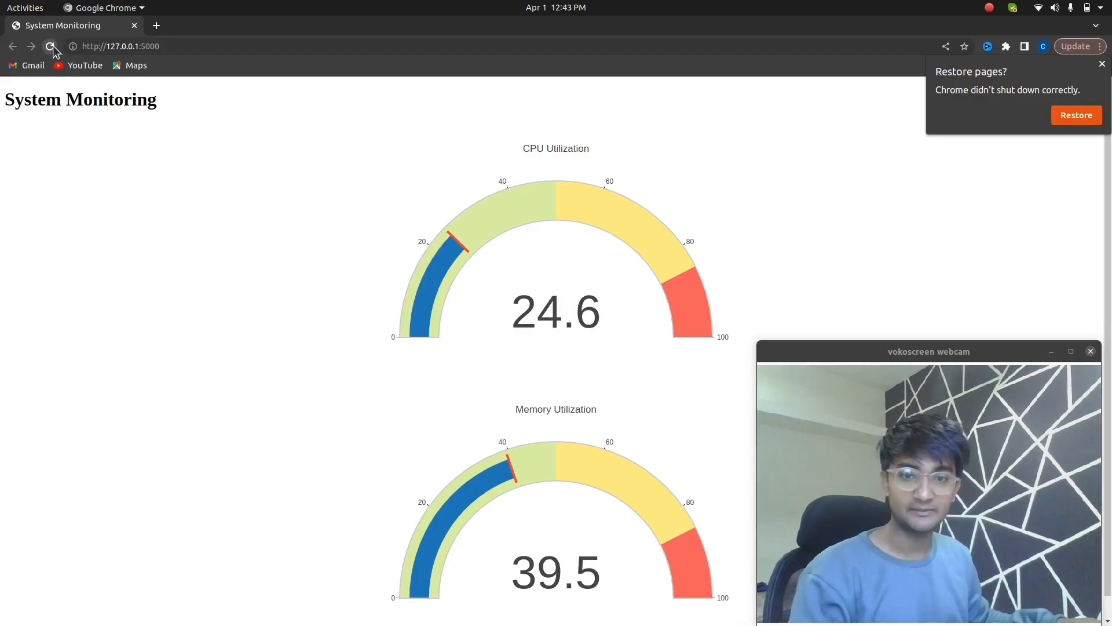
# Step: Reload the System Monitoring dashboard to refresh the CPU and memory gauges
pyautogui.click(50, 46)
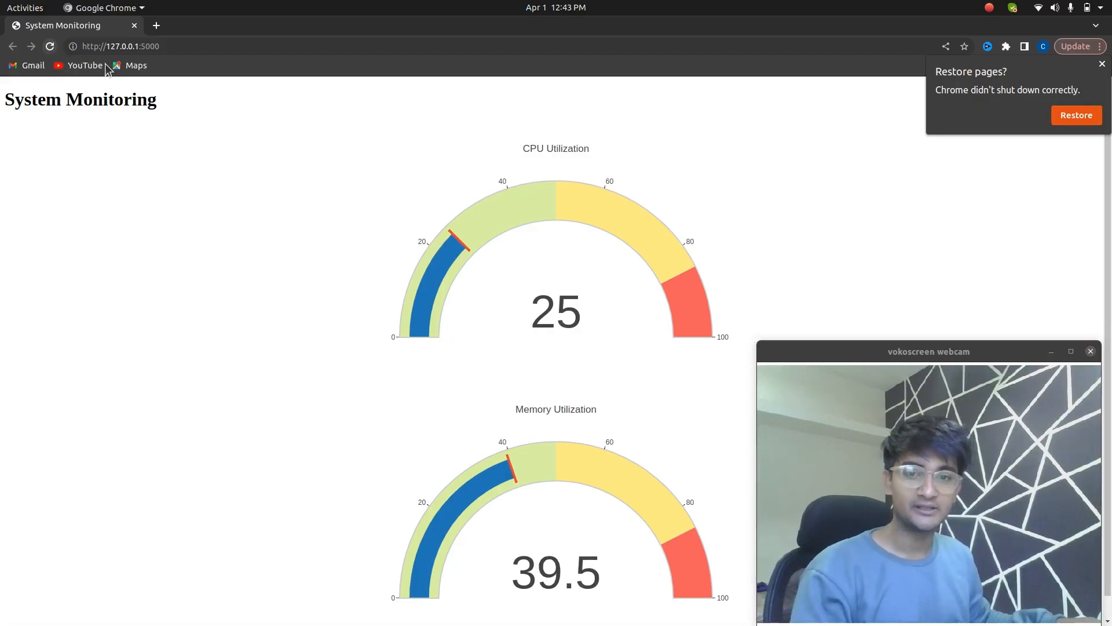
pyautogui.moveTo(707, 14)
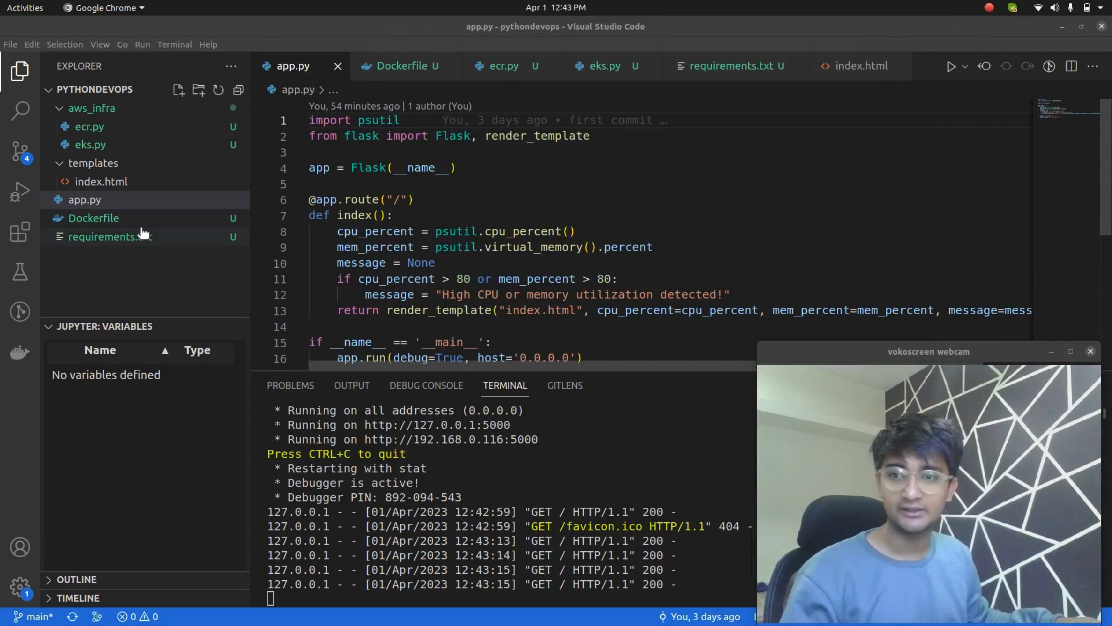
# Step: Review ecr.py and eks.py from the aws_infra folder in the Explorer
pyautogui.click(91, 144)
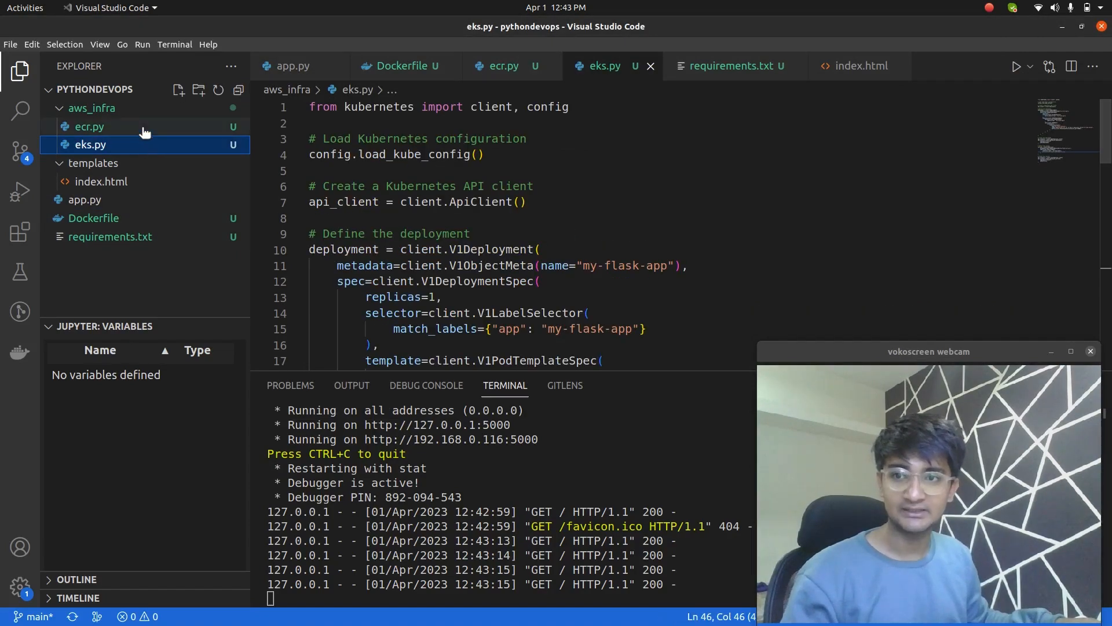
pyautogui.click(89, 126)
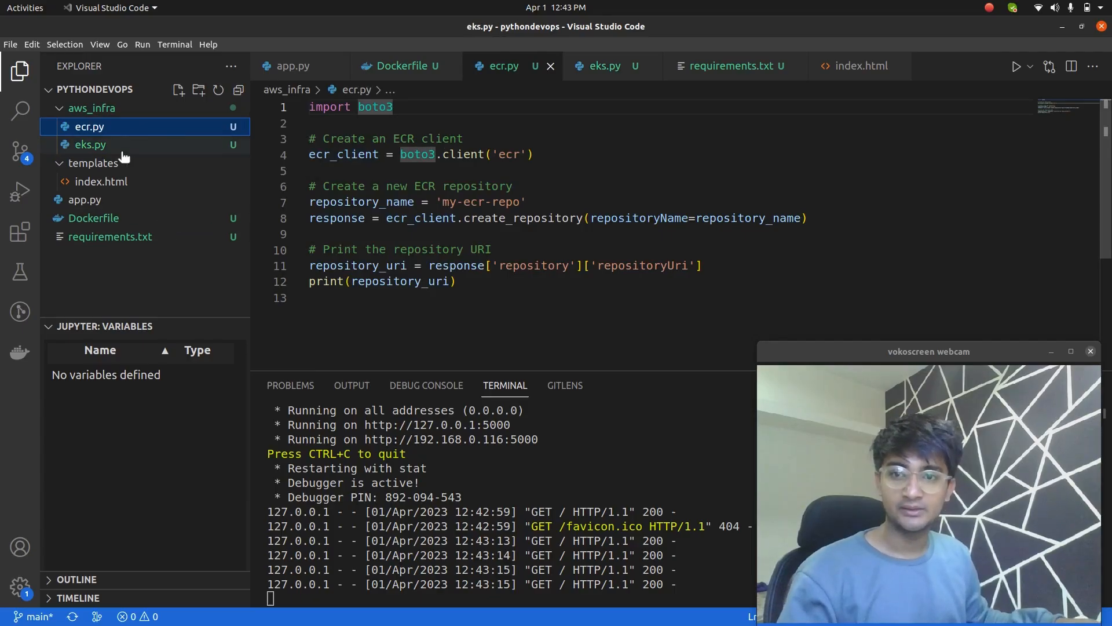
pyautogui.click(605, 65)
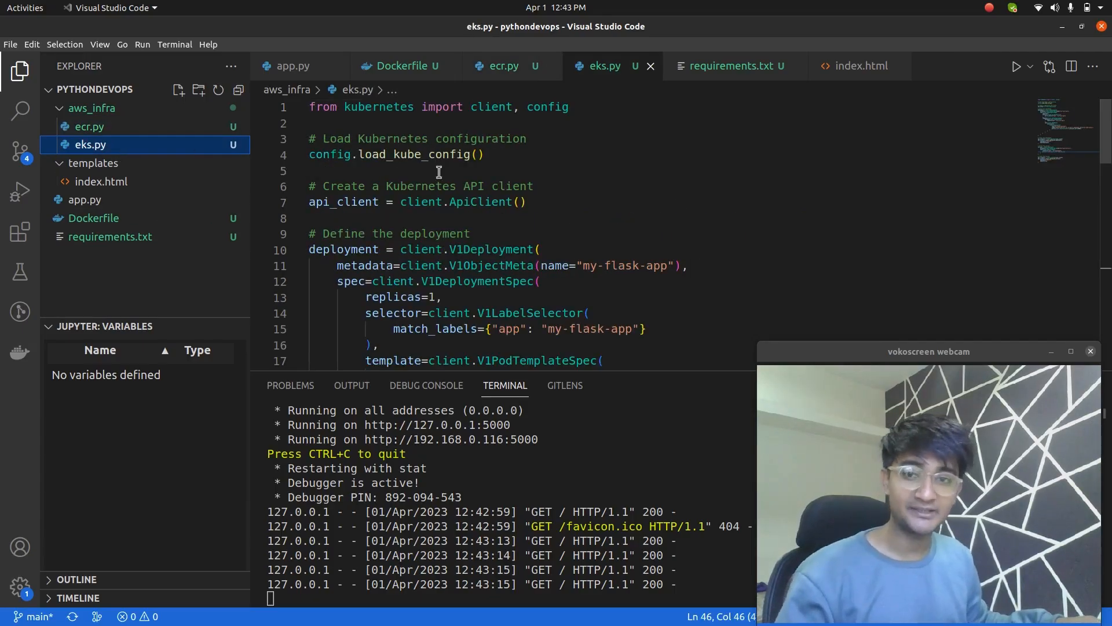
pyautogui.moveTo(378, 107)
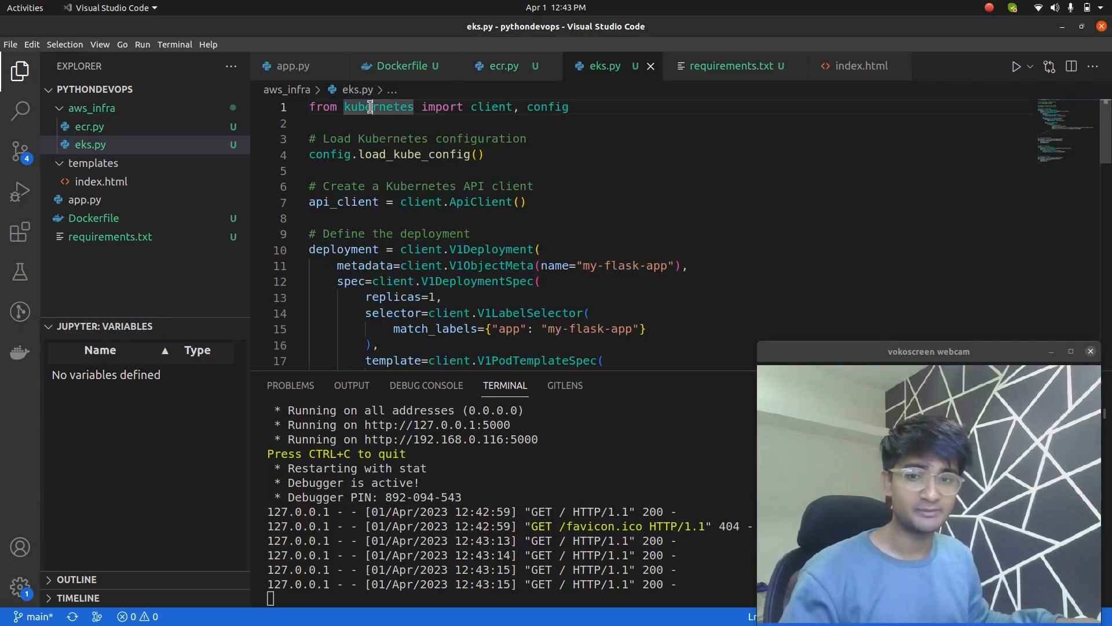
pyautogui.moveTo(350, 201)
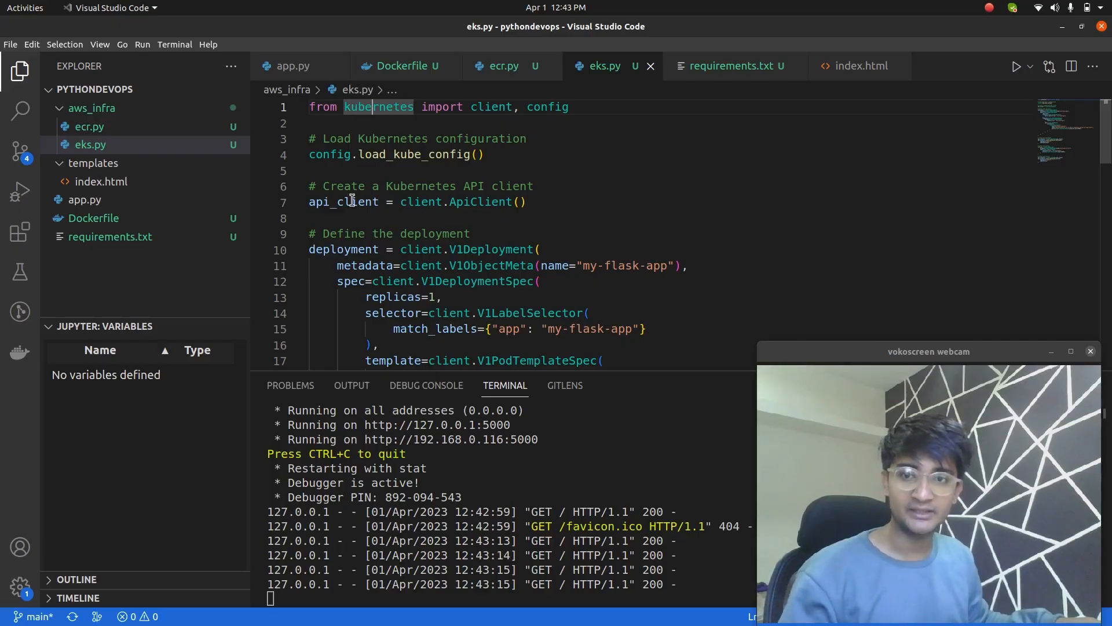
pyautogui.moveTo(344, 249)
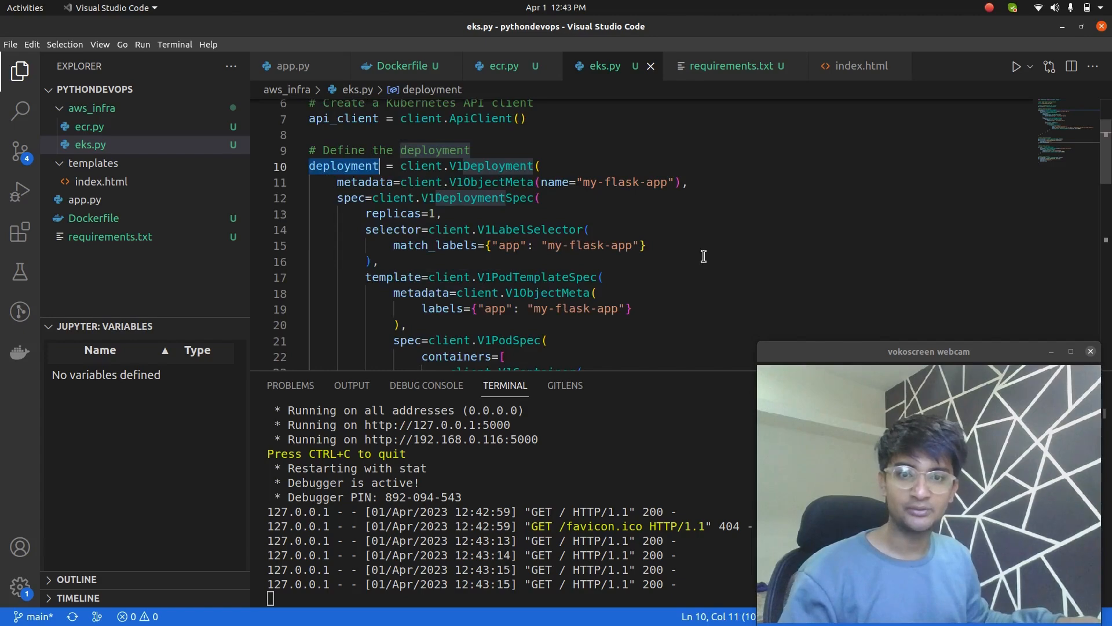
pyautogui.moveTo(610, 247)
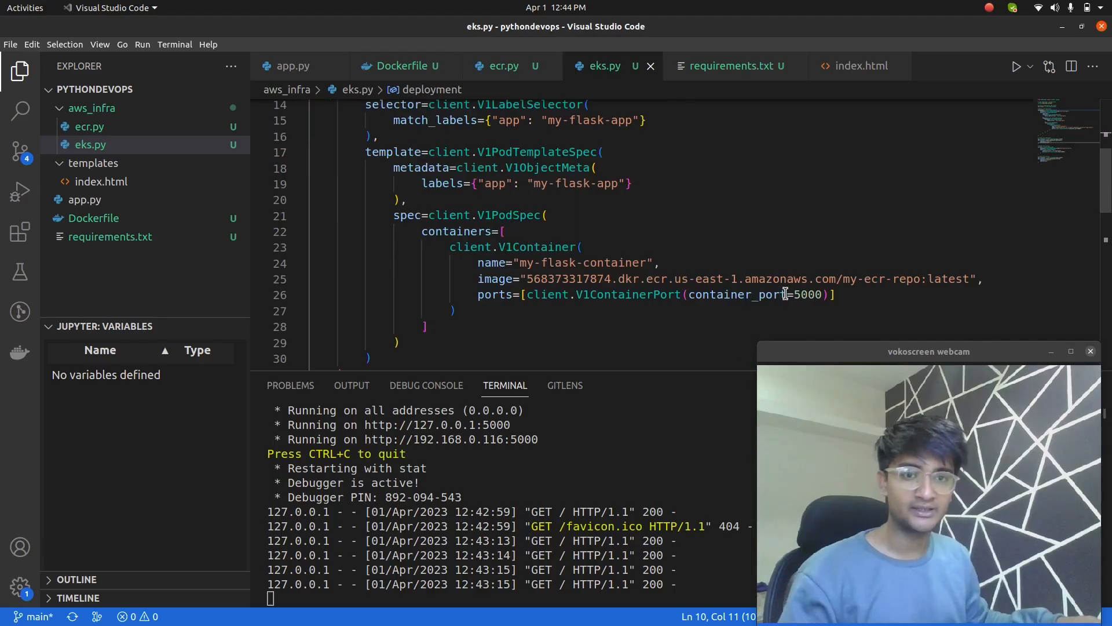
# Step: Scroll through eks.py's deployment and service definitions, then switch to another window
pyautogui.scroll(-3)
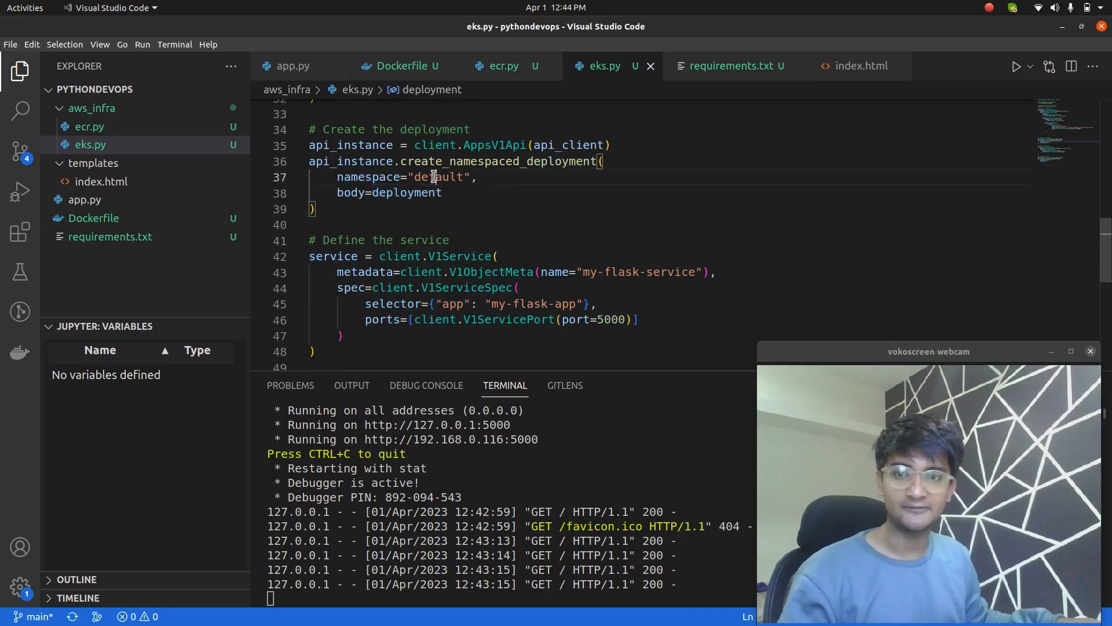
pyautogui.scroll(-3)
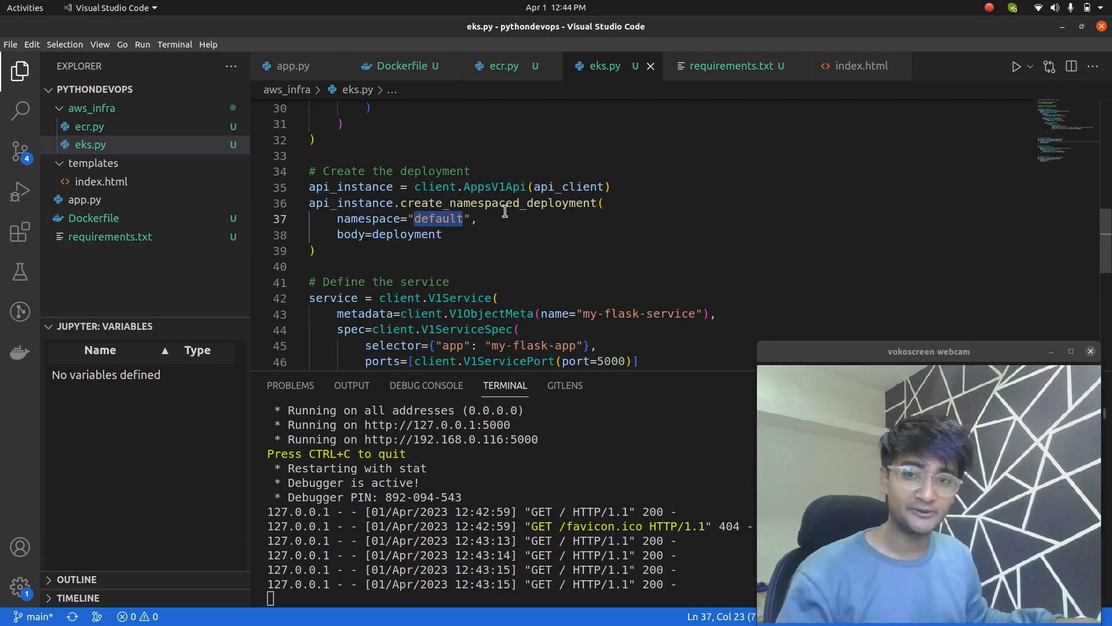
pyautogui.moveTo(507, 228)
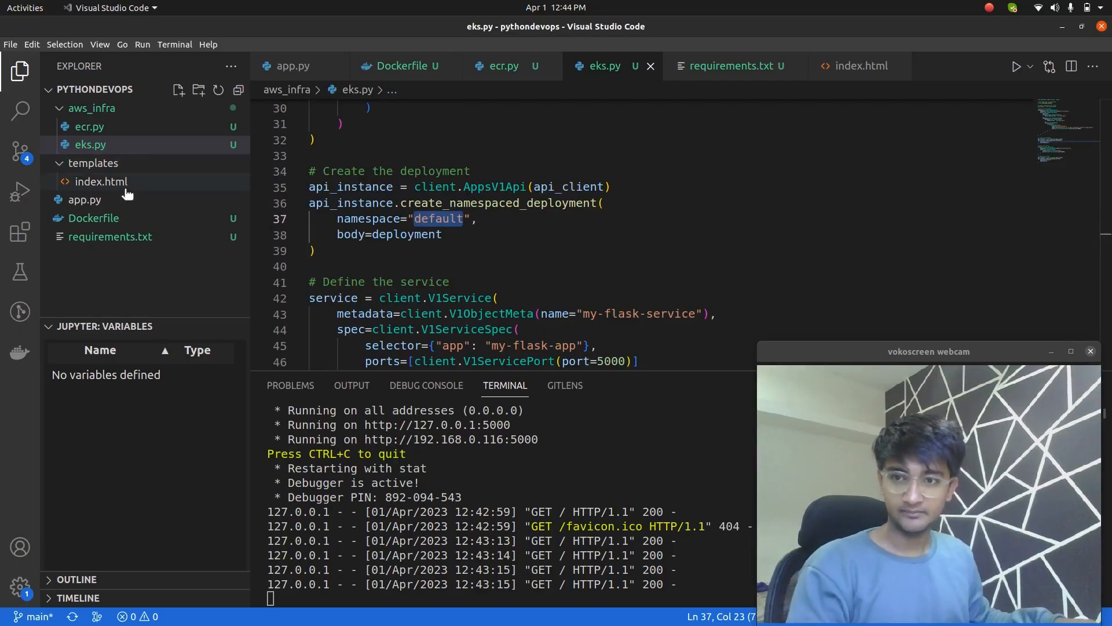
pyautogui.press('alt+Tab')
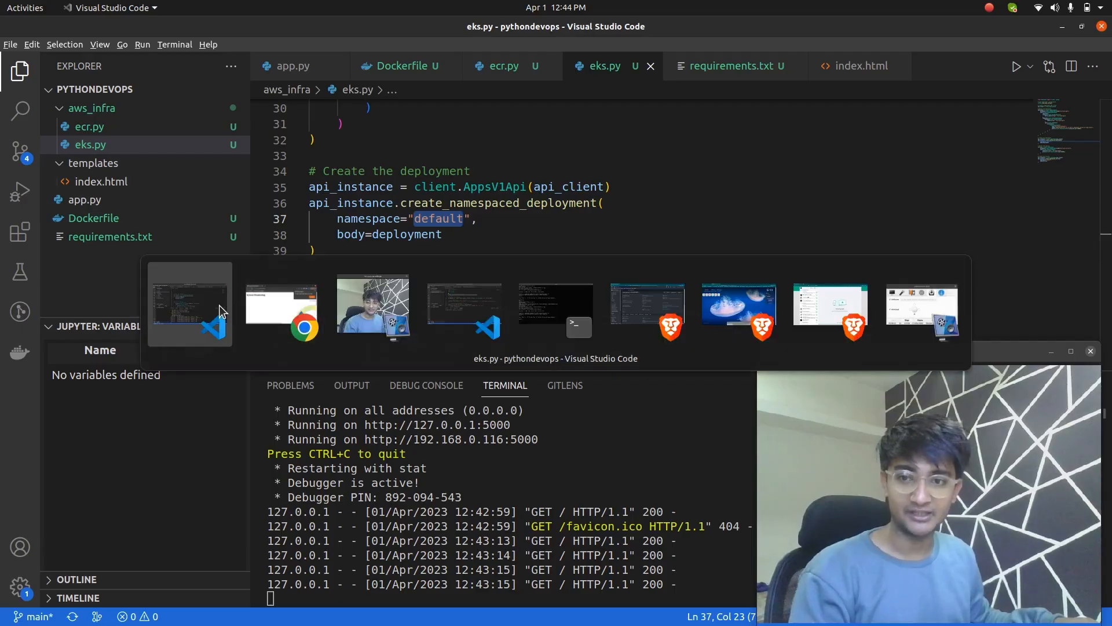